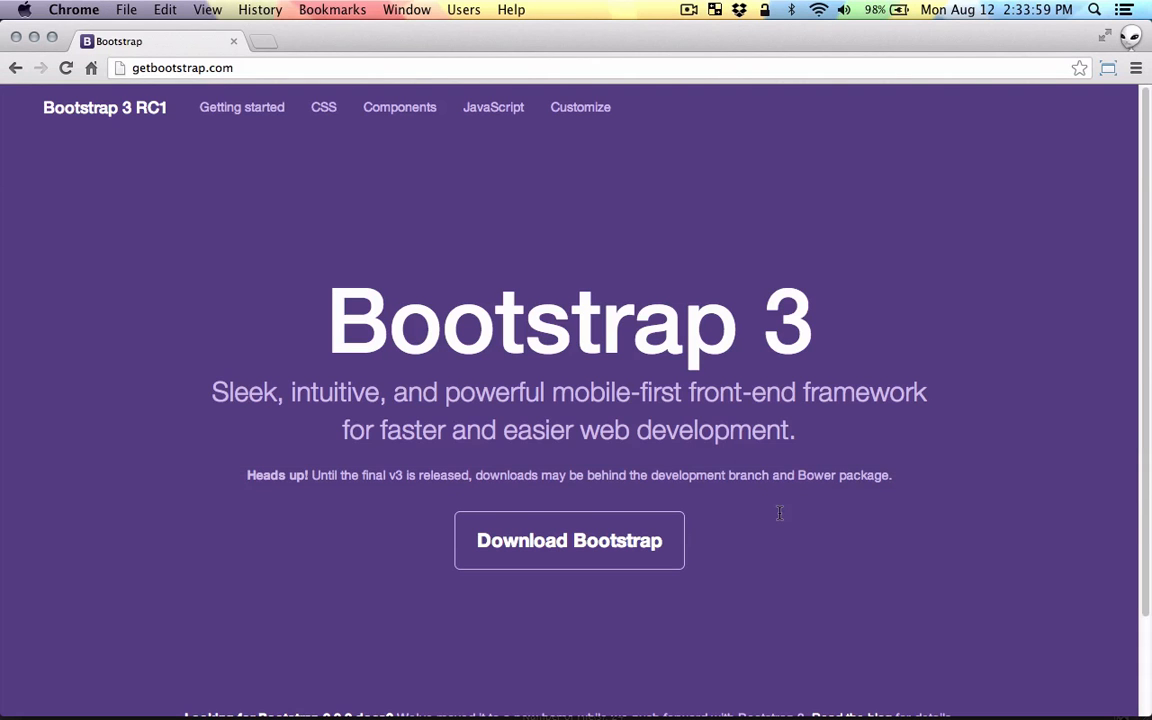
pyautogui.moveTo(505, 217)
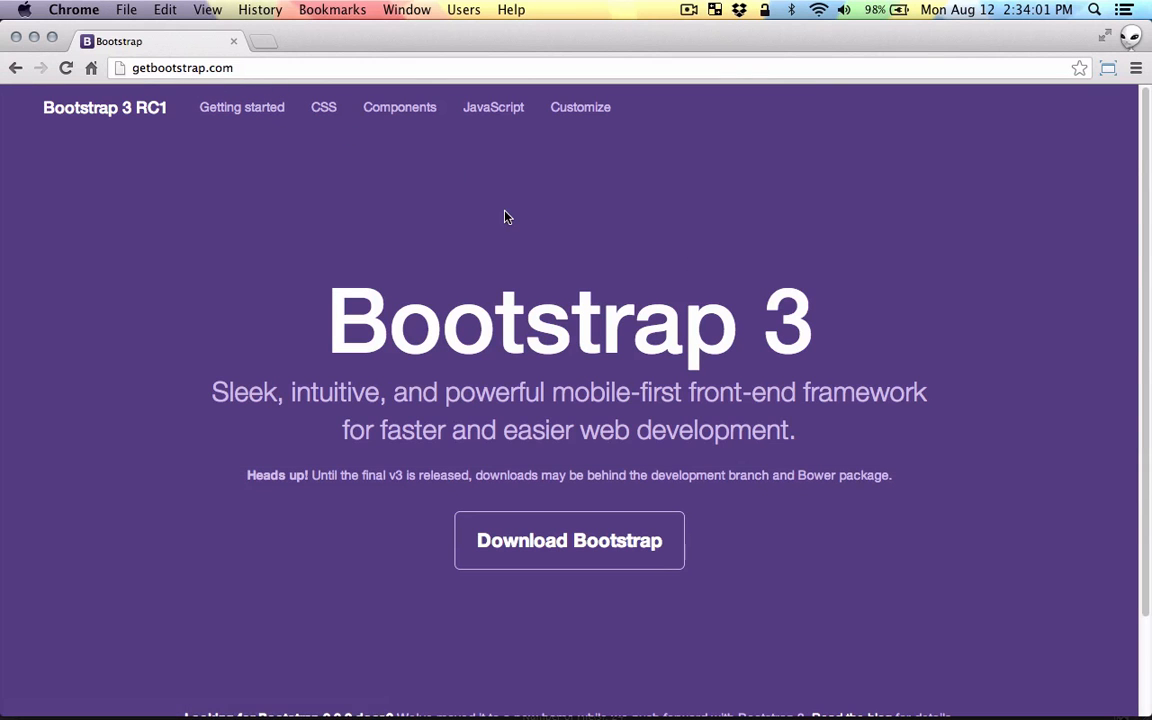
# Download the Bootstrap 3 RC1 zip from getbootstrap.com and save it to the Desktop
pyautogui.scroll(-3)
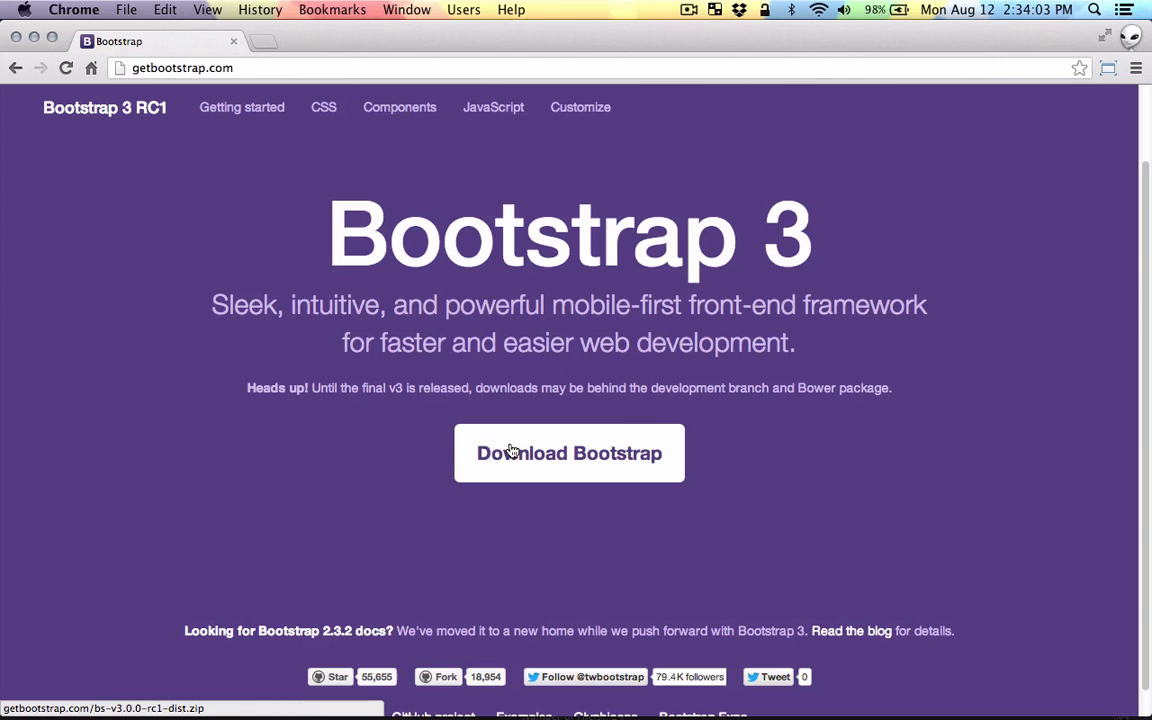
pyautogui.click(568, 452)
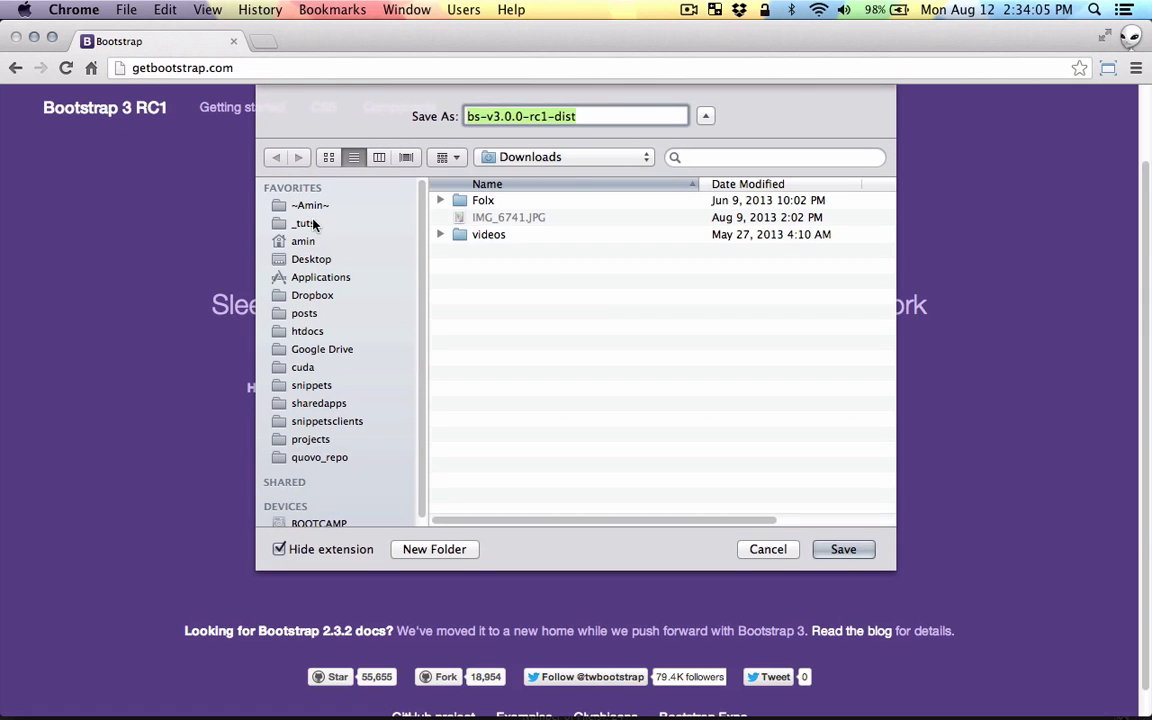
pyautogui.click(311, 258)
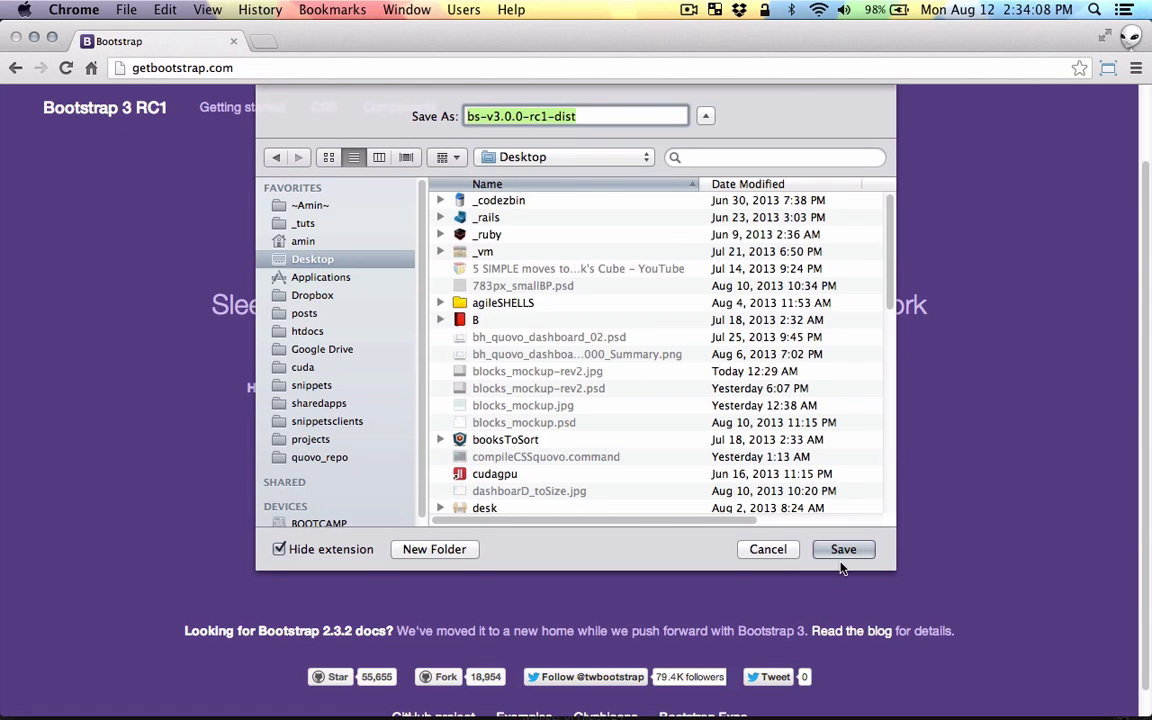
pyautogui.click(843, 549)
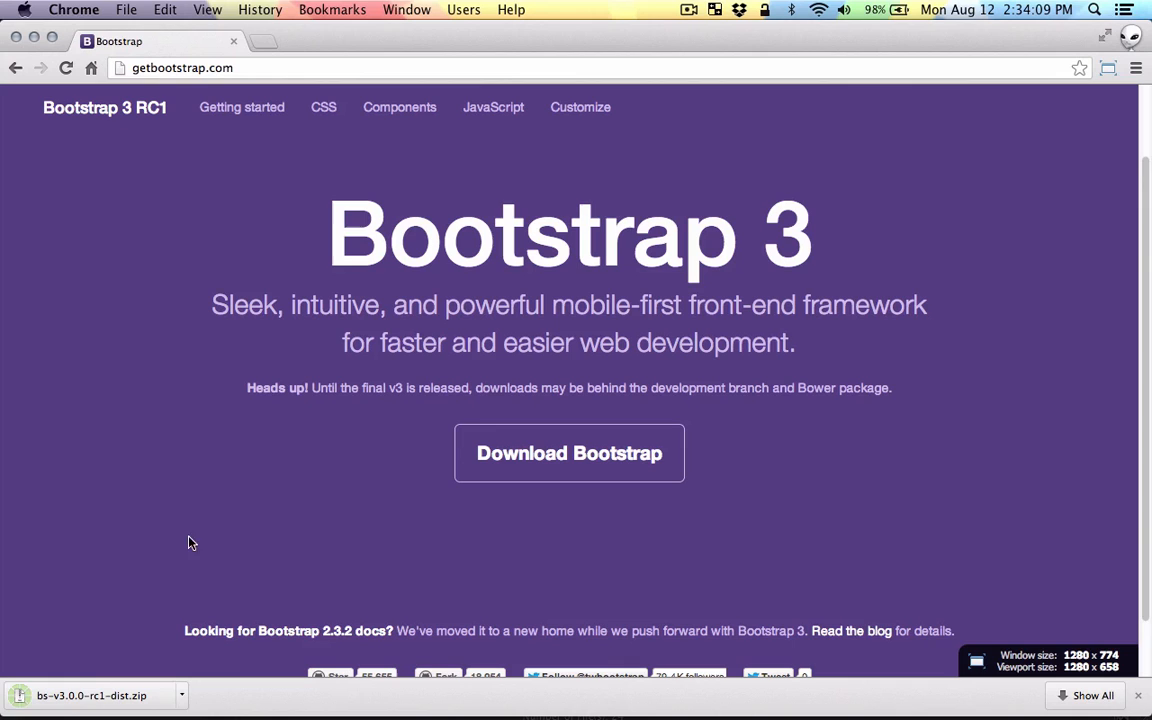
pyautogui.moveTo(705, 338)
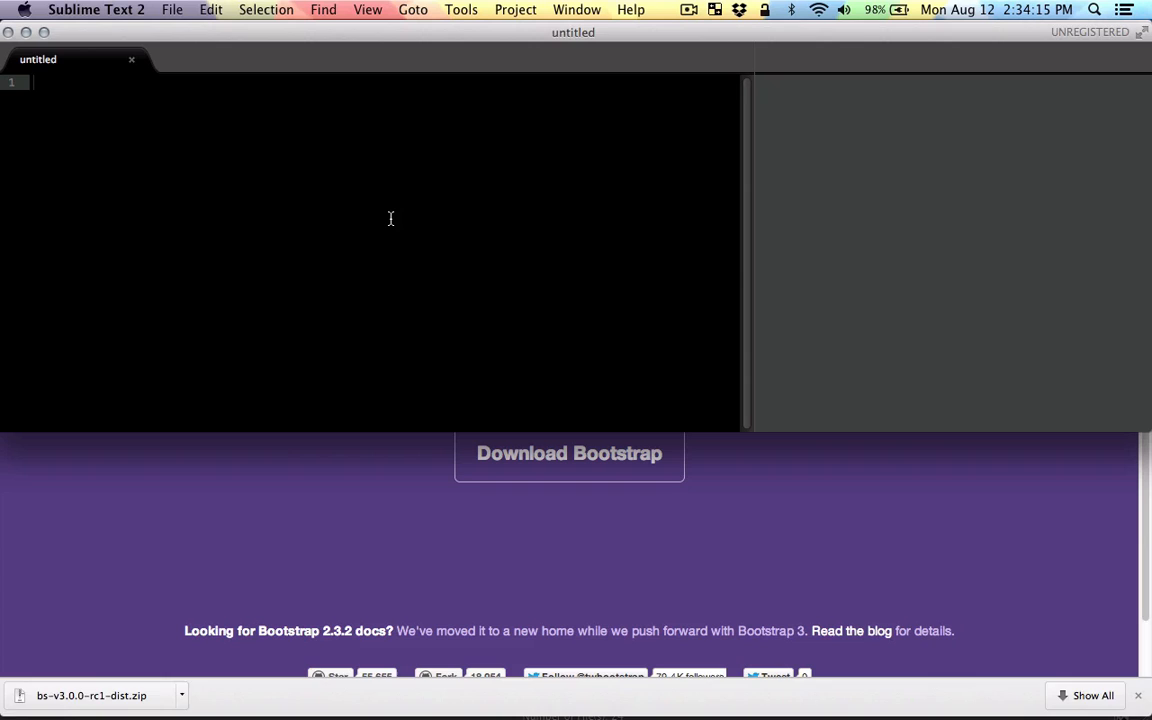
# Save the new file as index.html in a new Desktop folder named newBootsrap
pyautogui.write('index.html')
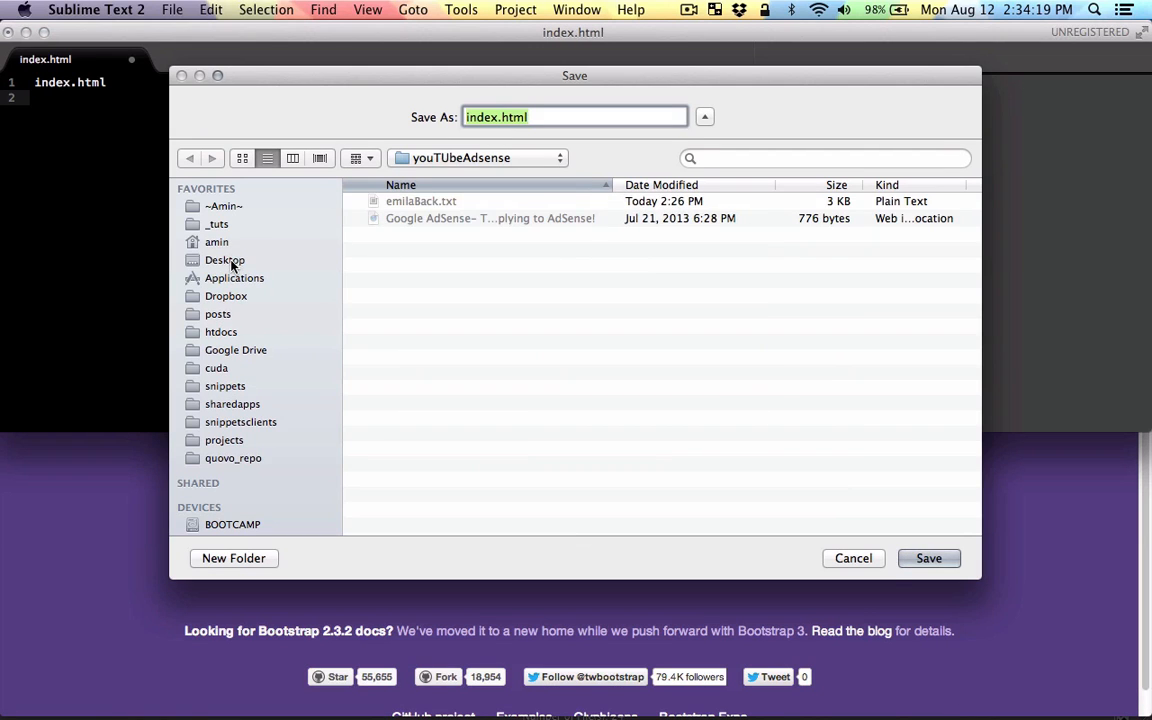
pyautogui.click(233, 558)
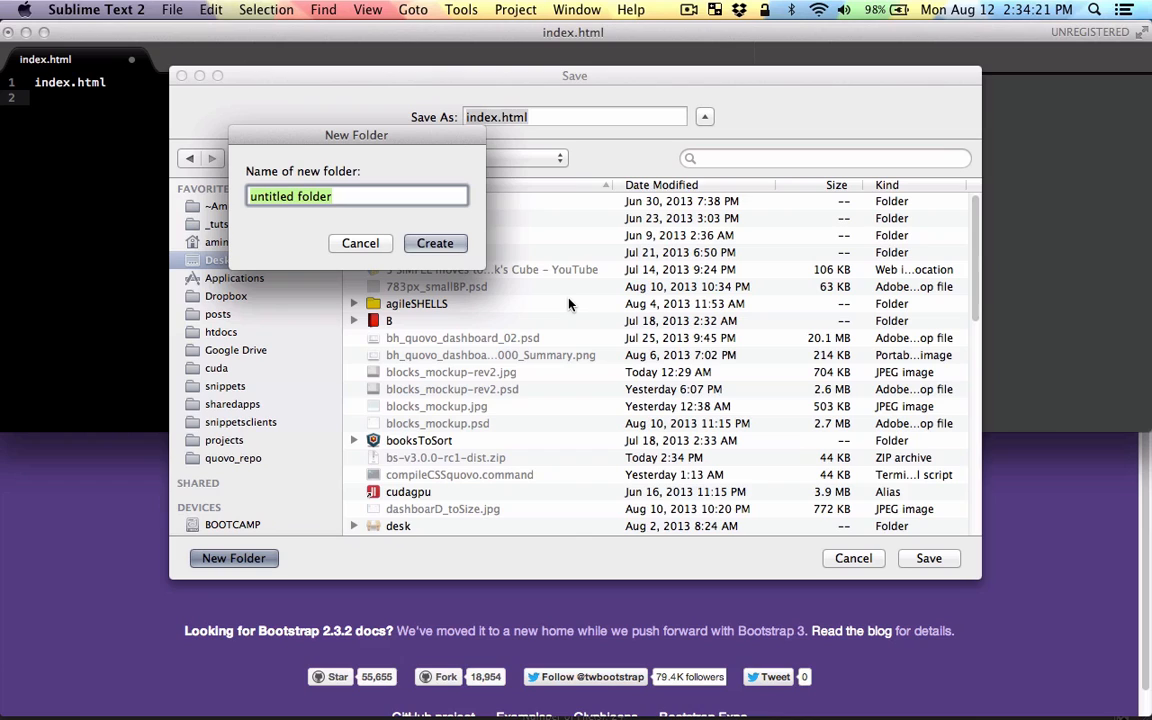
pyautogui.moveTo(528, 308)
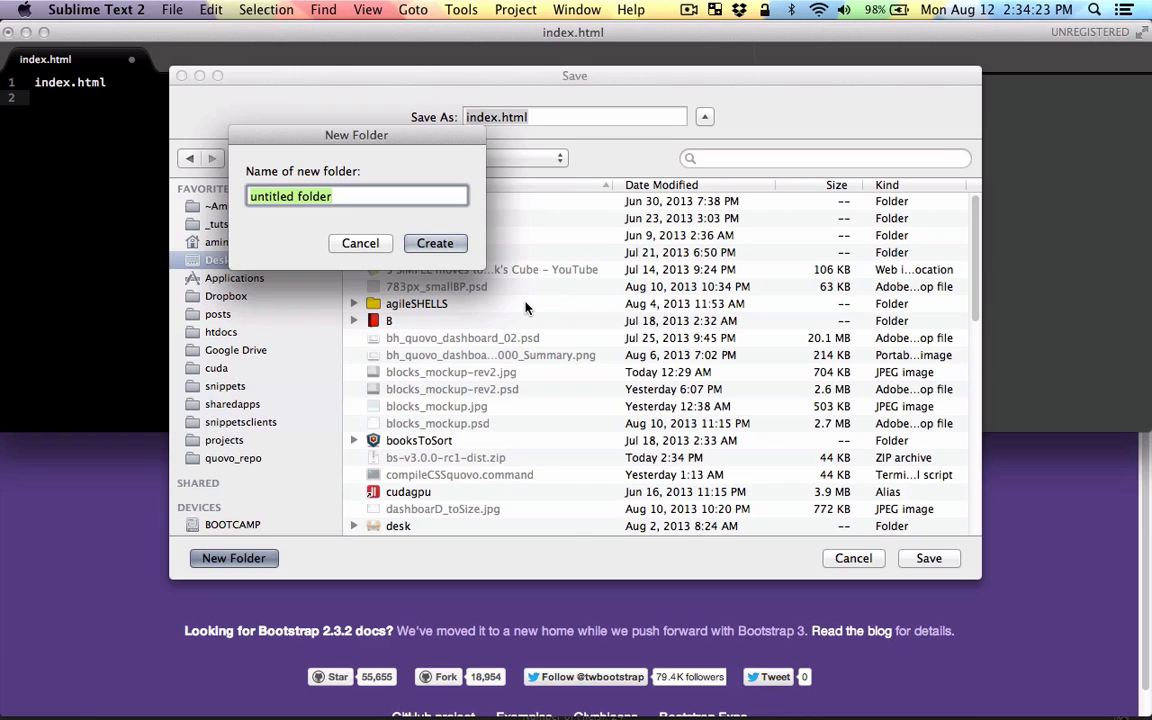
pyautogui.write('newBoot')
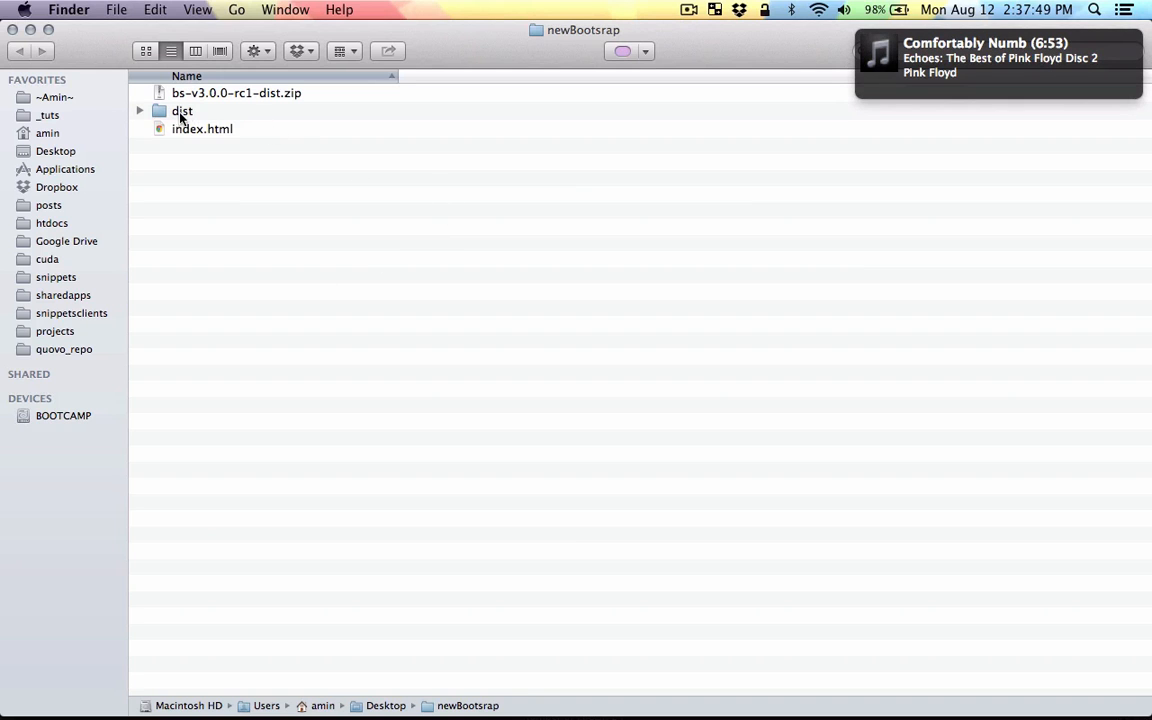
# Move css and js out of dist, delete the zip and dist, then check both folders
pyautogui.click(140, 110)
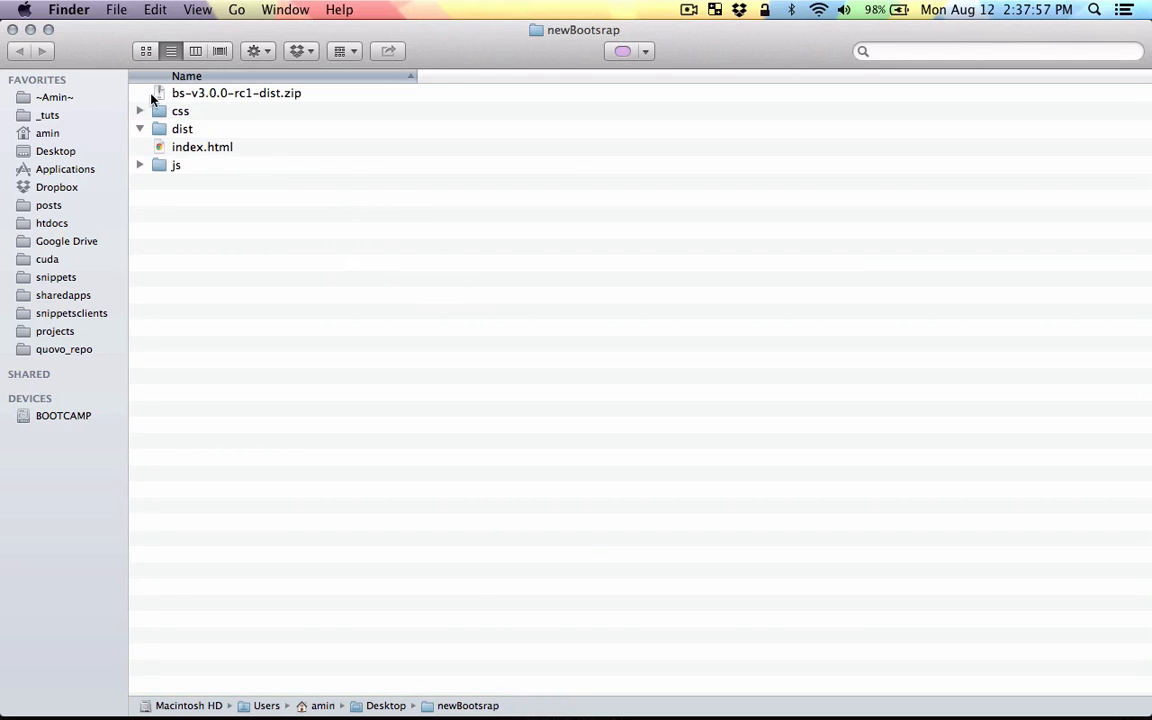
pyautogui.click(180, 92)
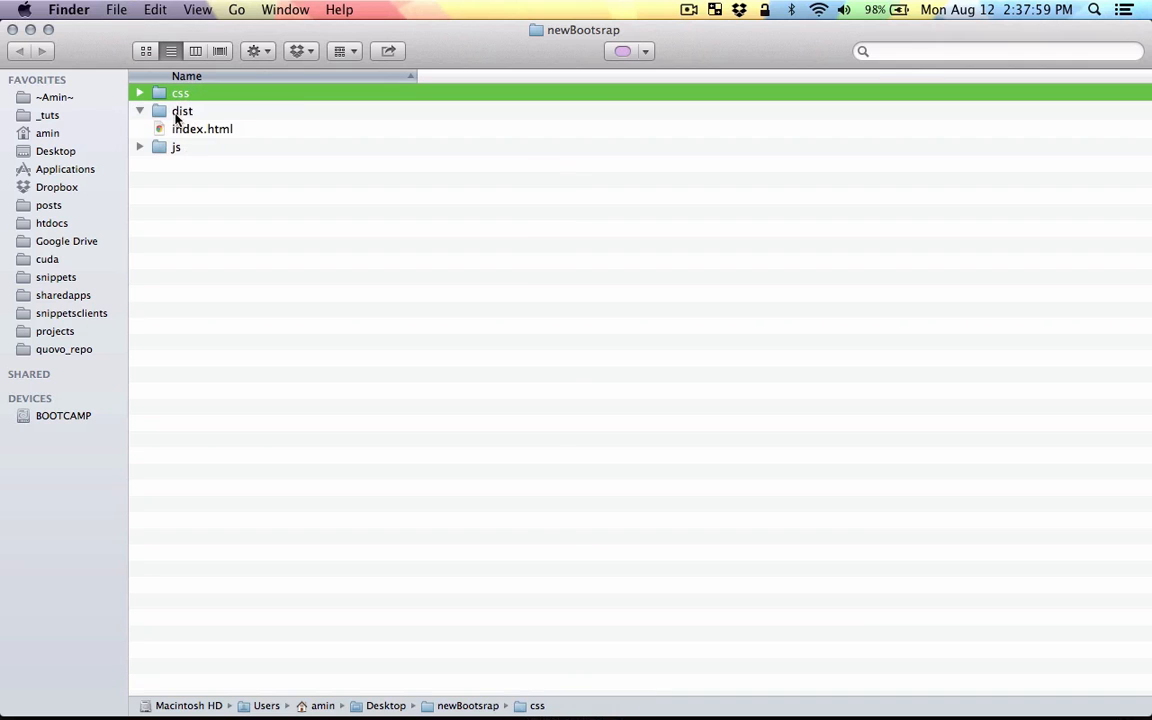
pyautogui.click(182, 111)
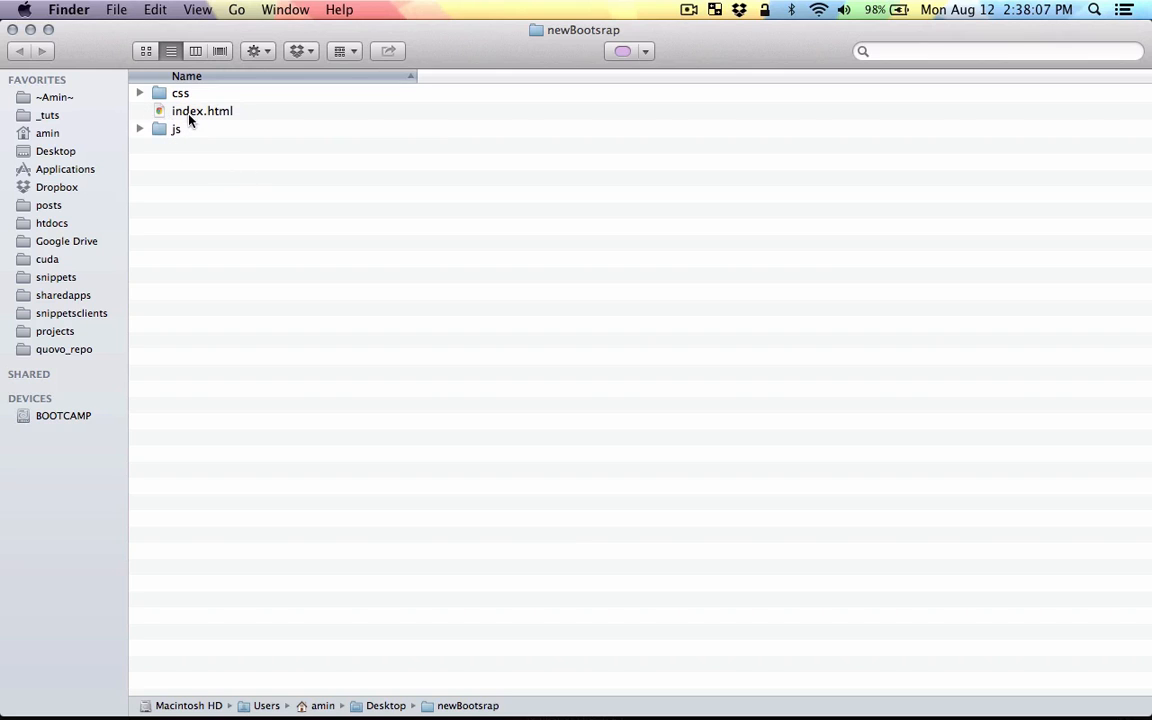
pyautogui.moveTo(210, 114)
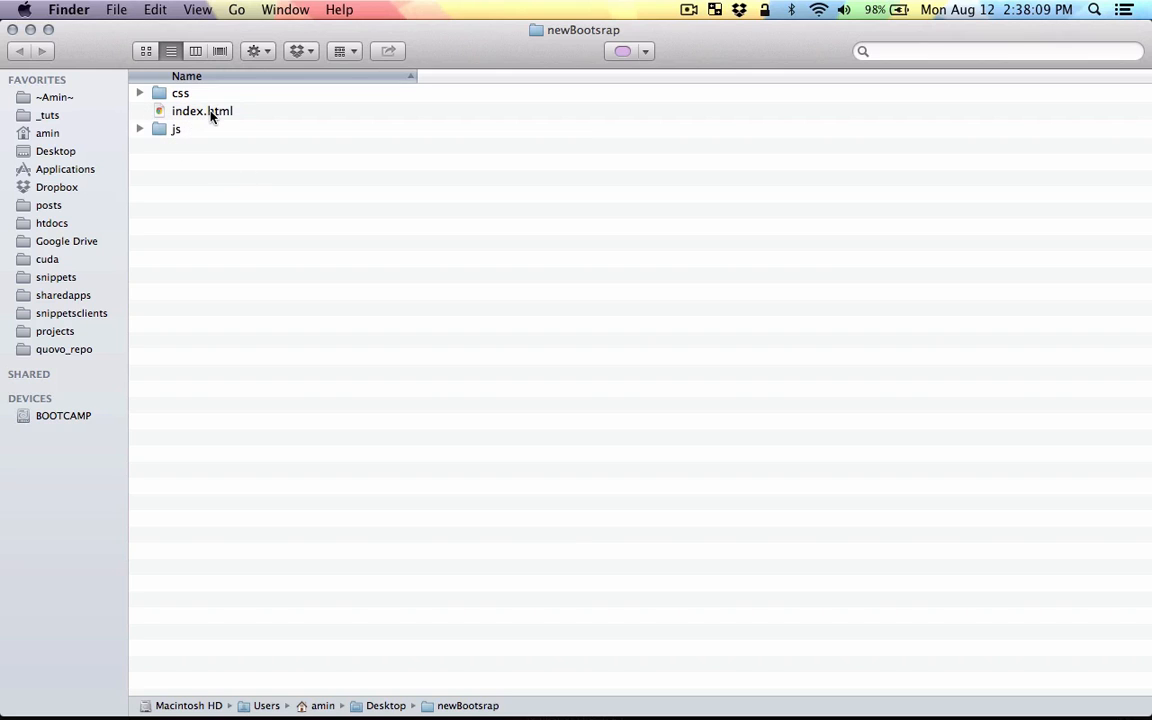
pyautogui.click(140, 92)
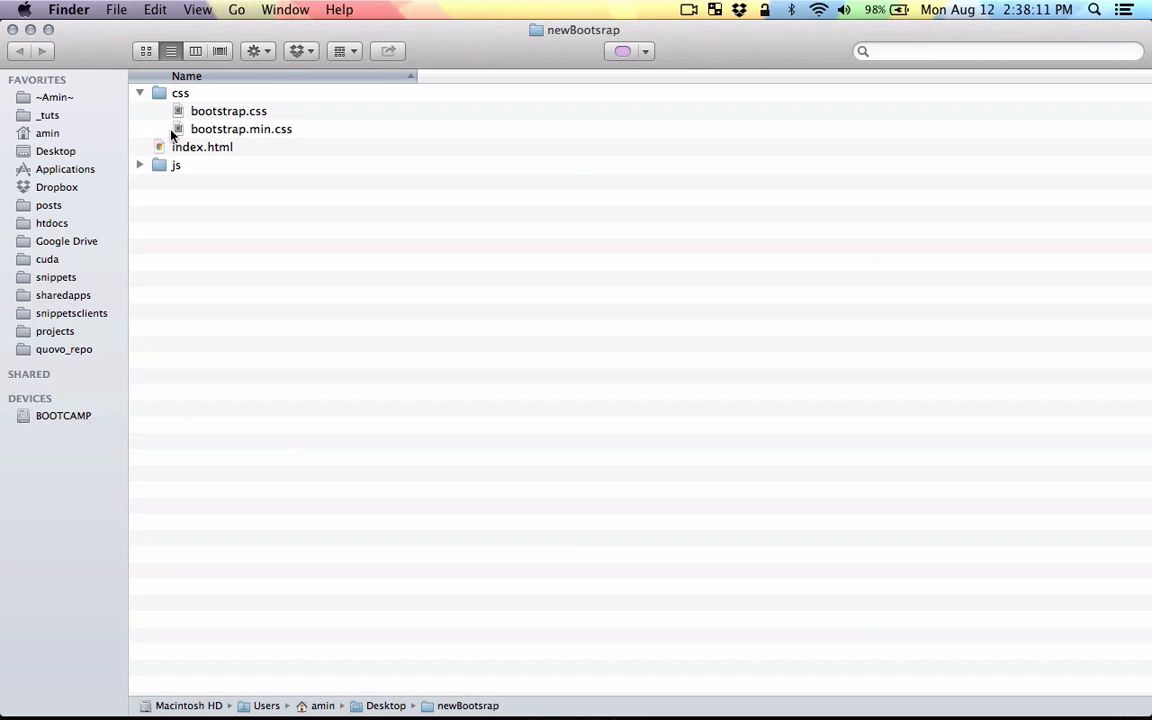
pyautogui.click(140, 165)
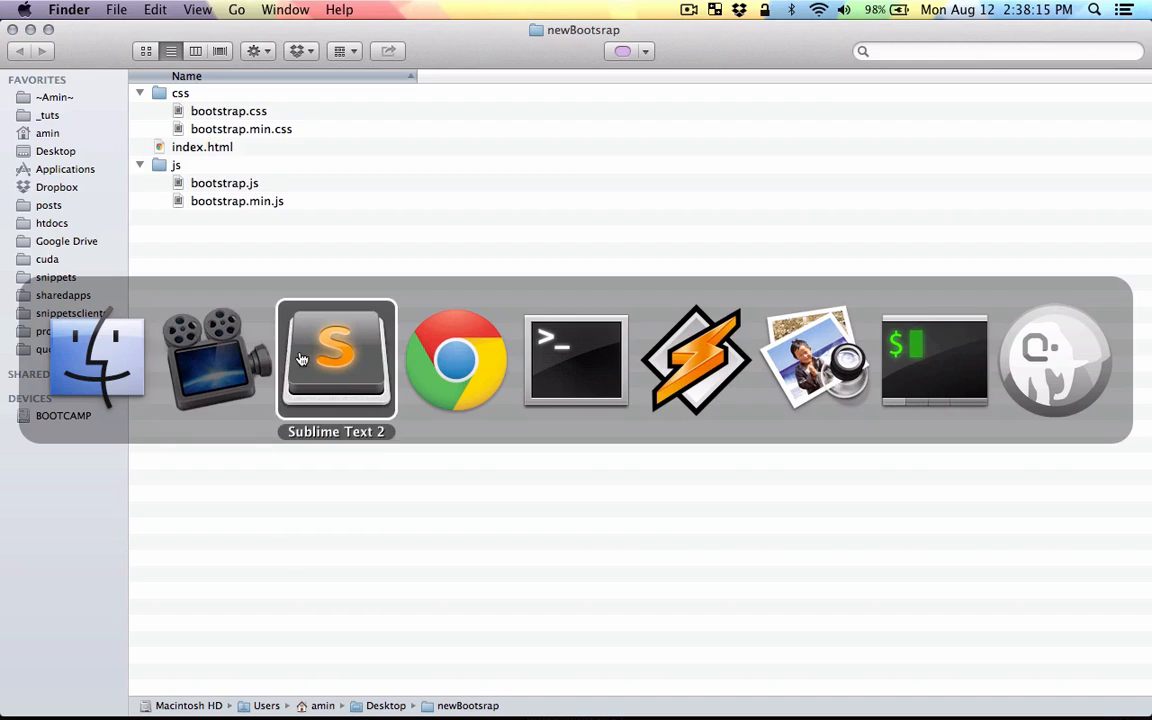
# Return to index.html in Sublime Text to drop the main.js script include
pyautogui.click(336, 360)
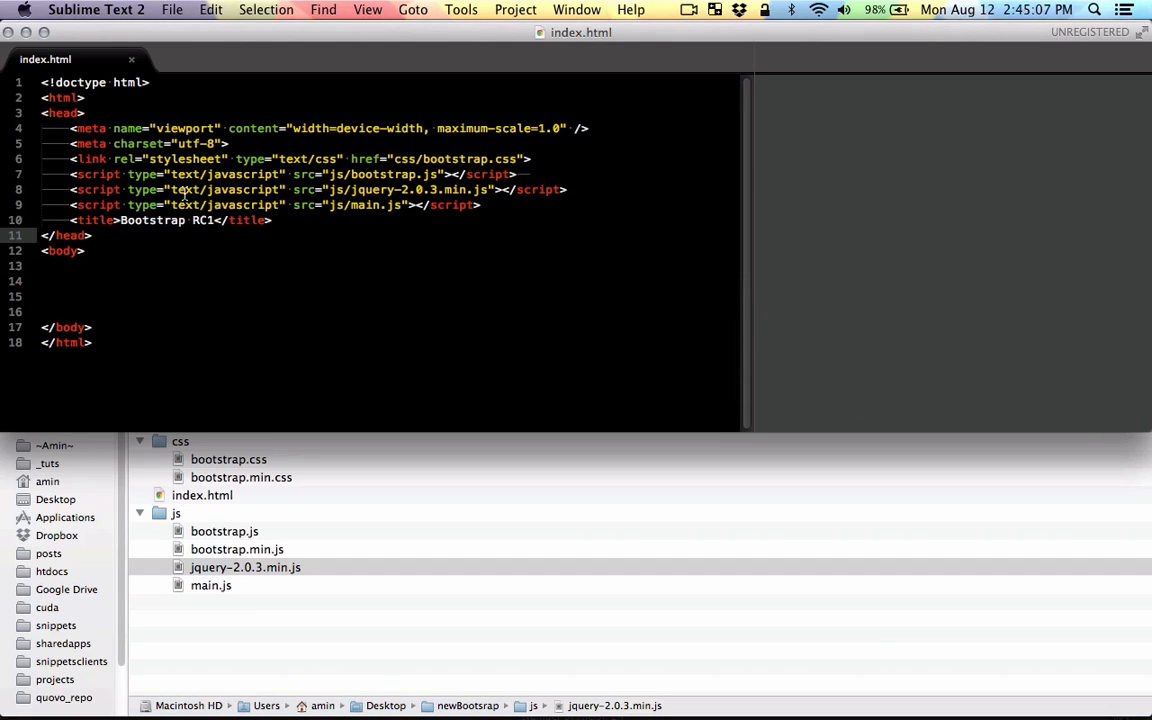
pyautogui.moveTo(358, 189)
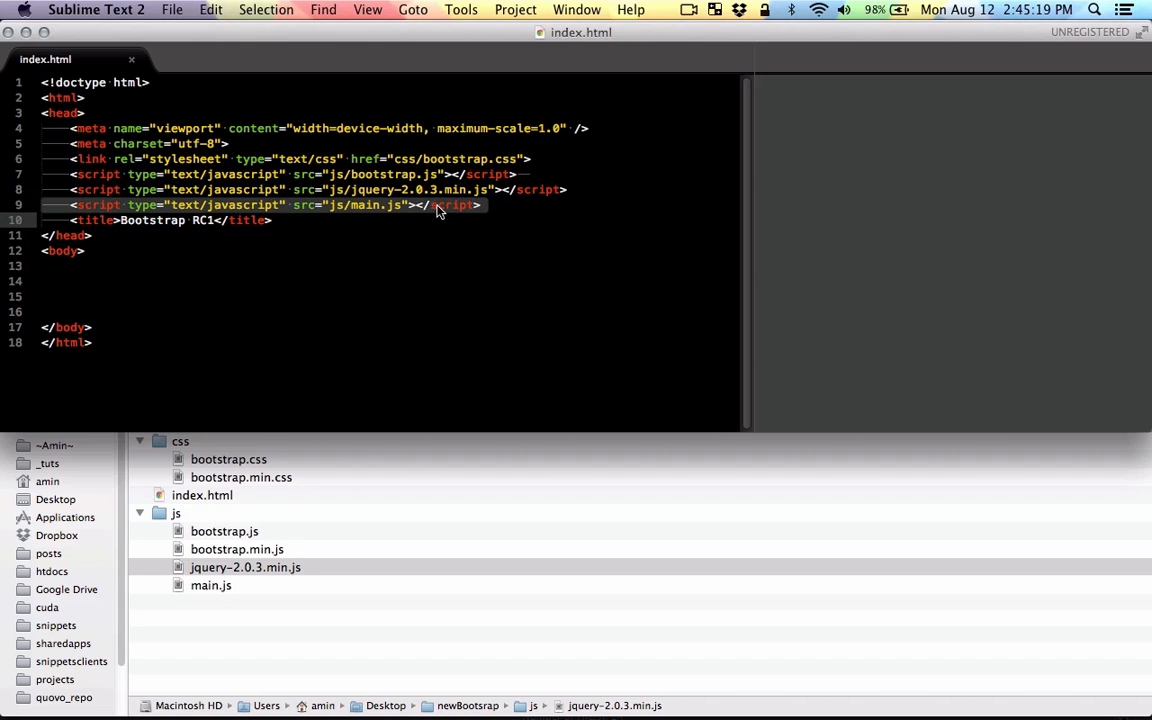
pyautogui.moveTo(386, 210)
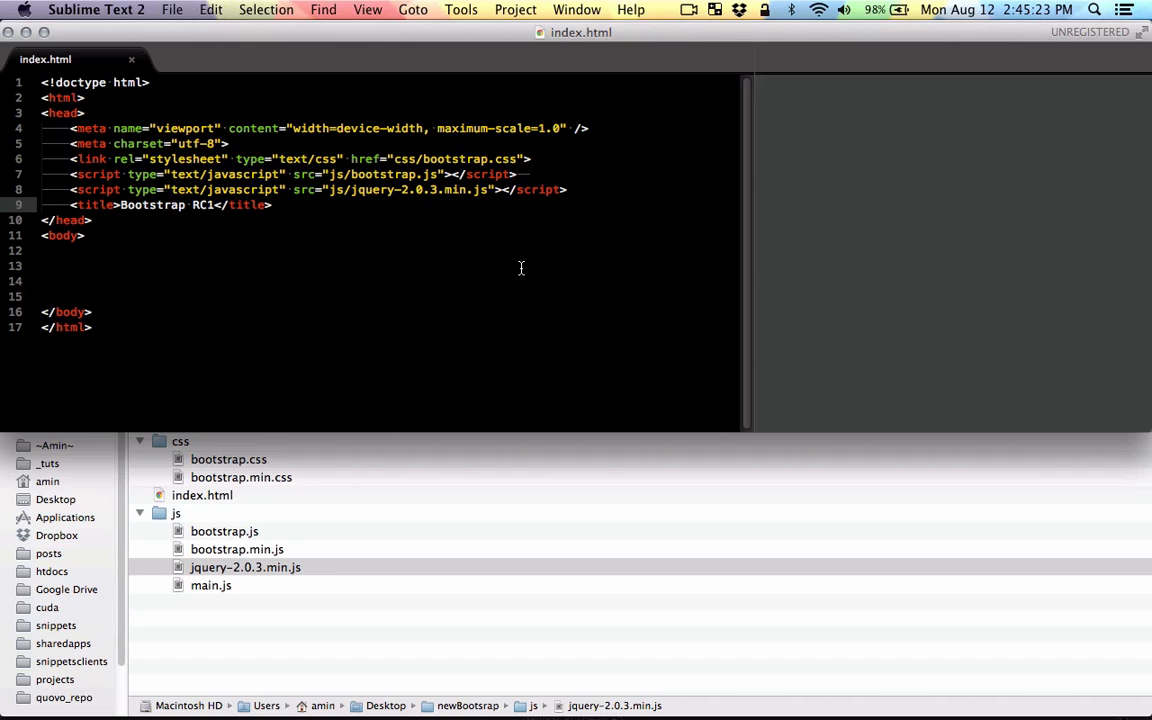
pyautogui.moveTo(420, 159)
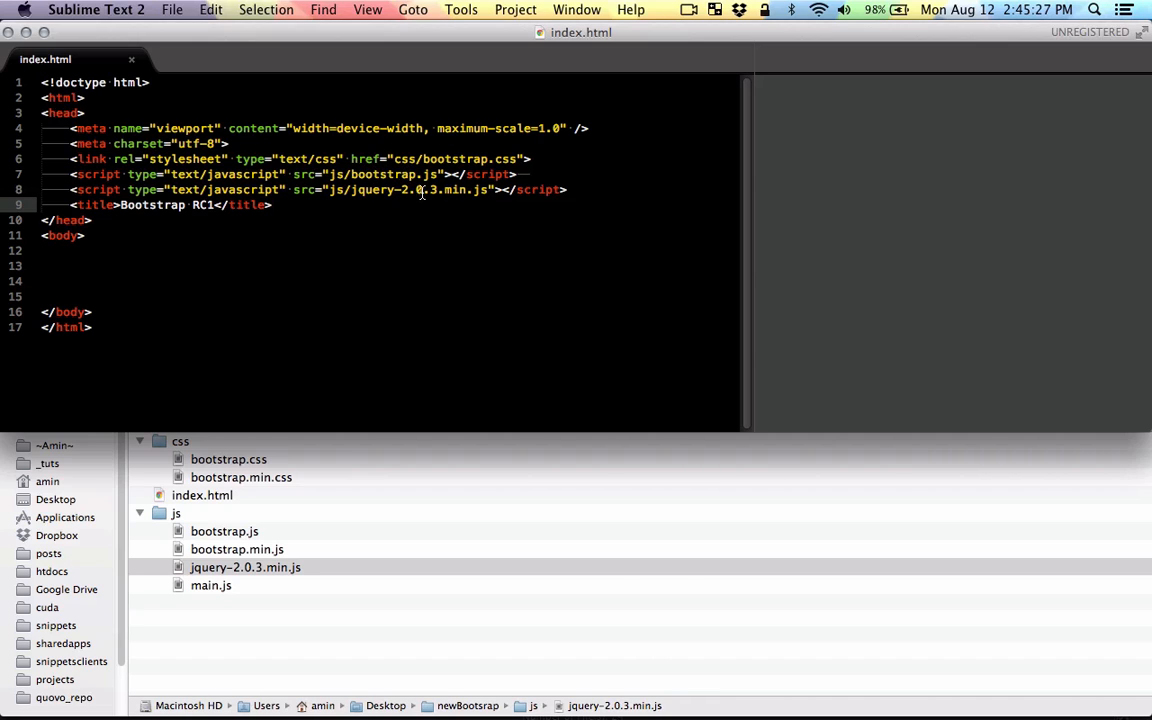
pyautogui.moveTo(576, 249)
pyautogui.write('<div class="container">')
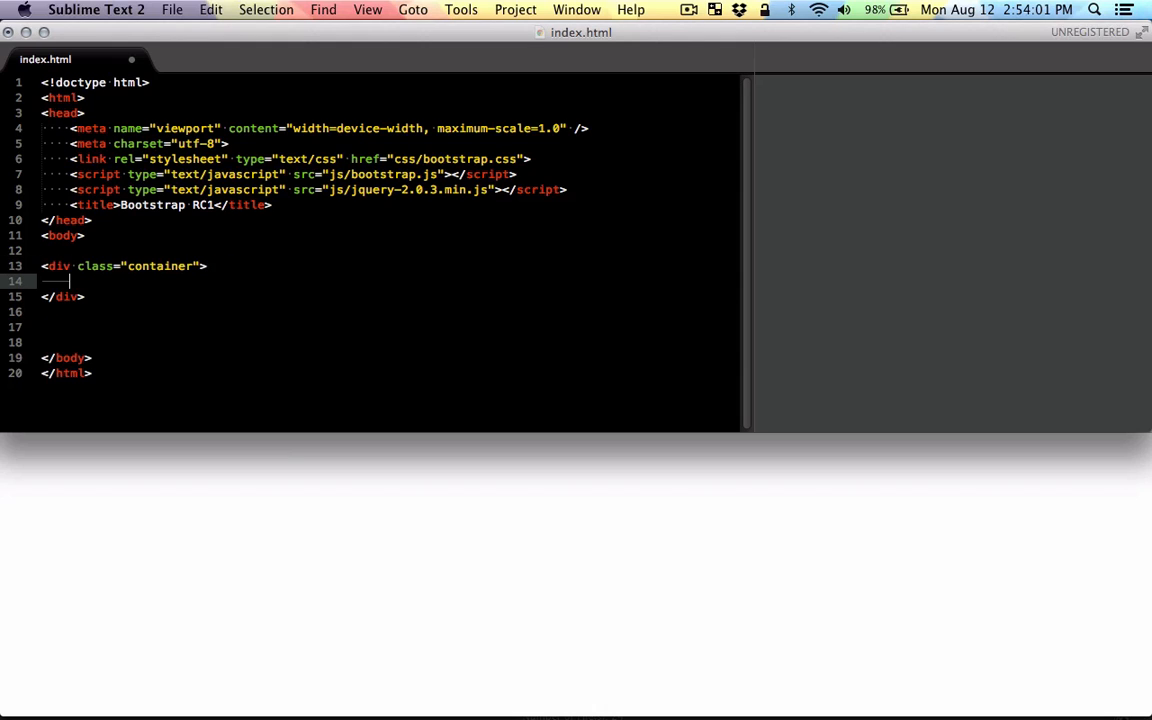
# Add a div.row inside the container div with a blank line inside it
pyautogui.press('enter')
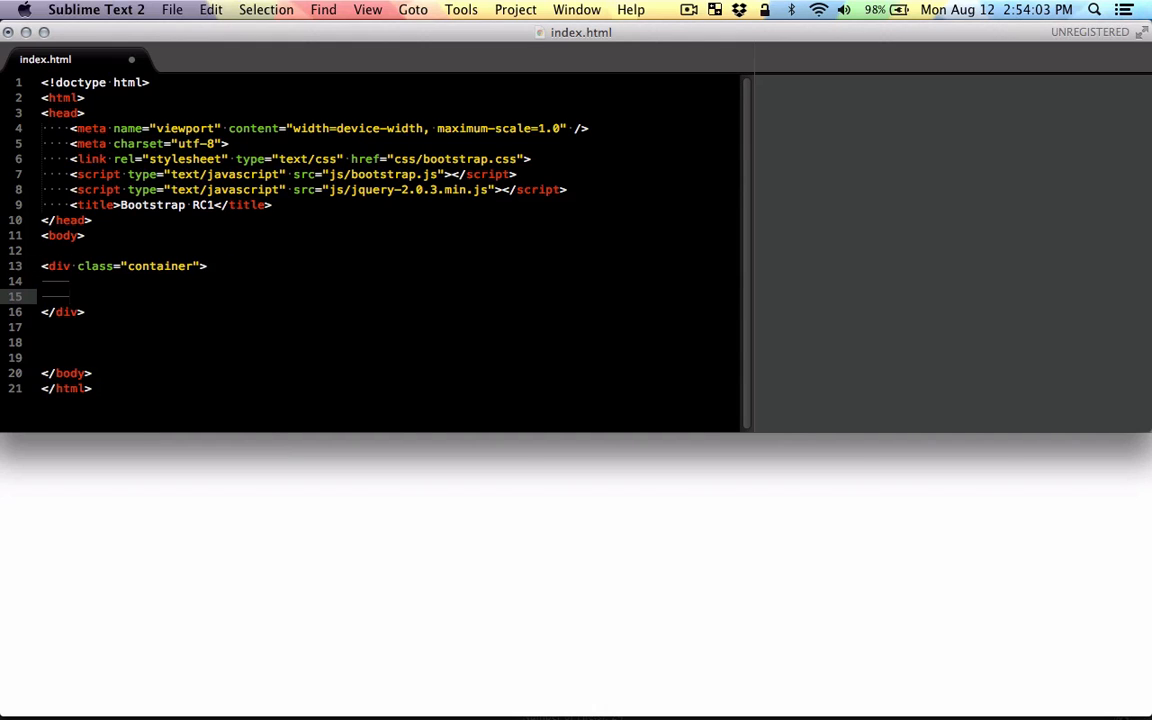
pyautogui.write('div.r')
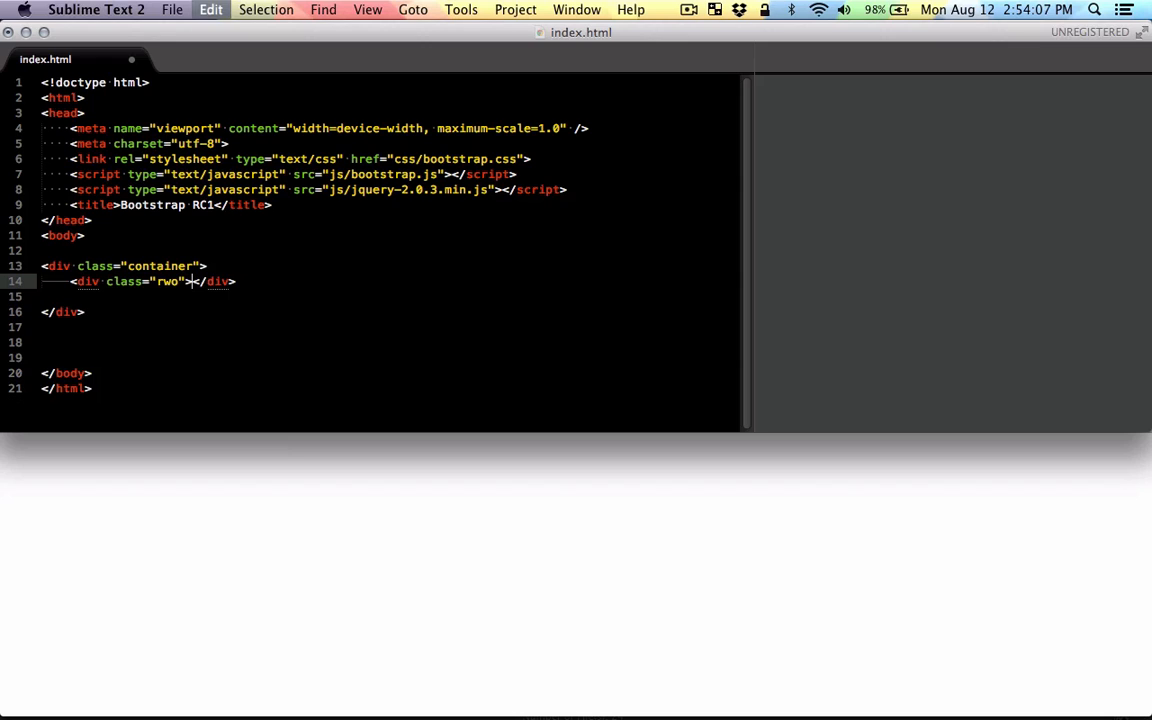
pyautogui.write('row')
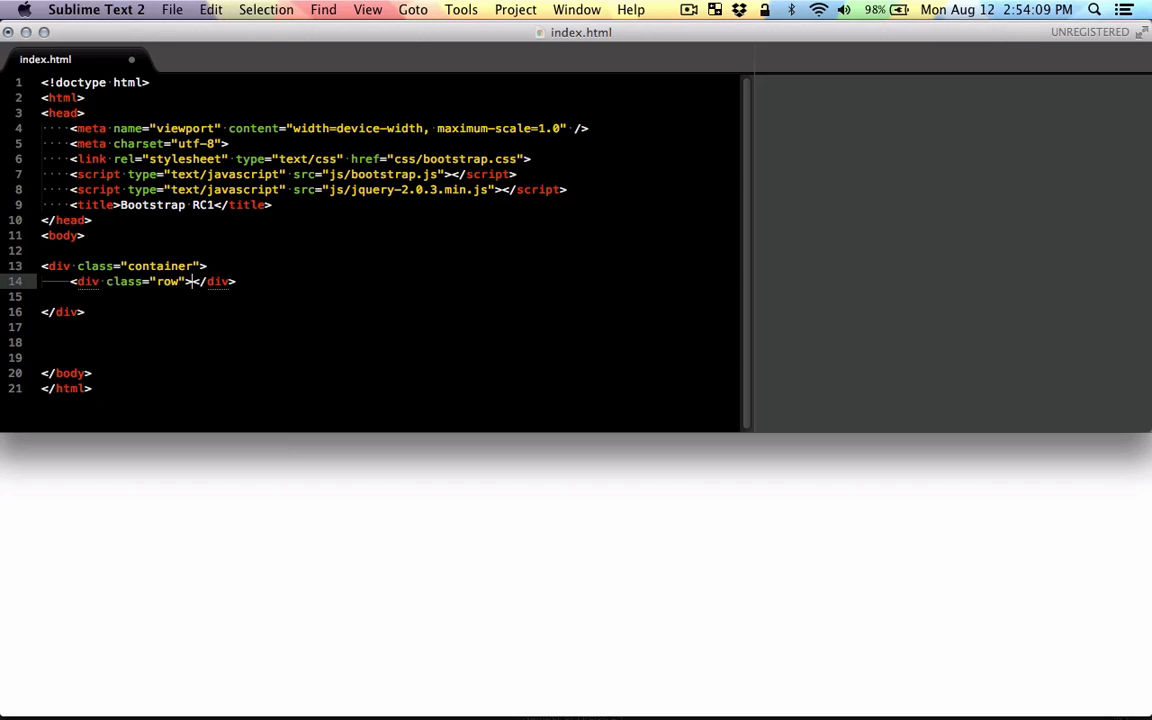
pyautogui.press('enter')
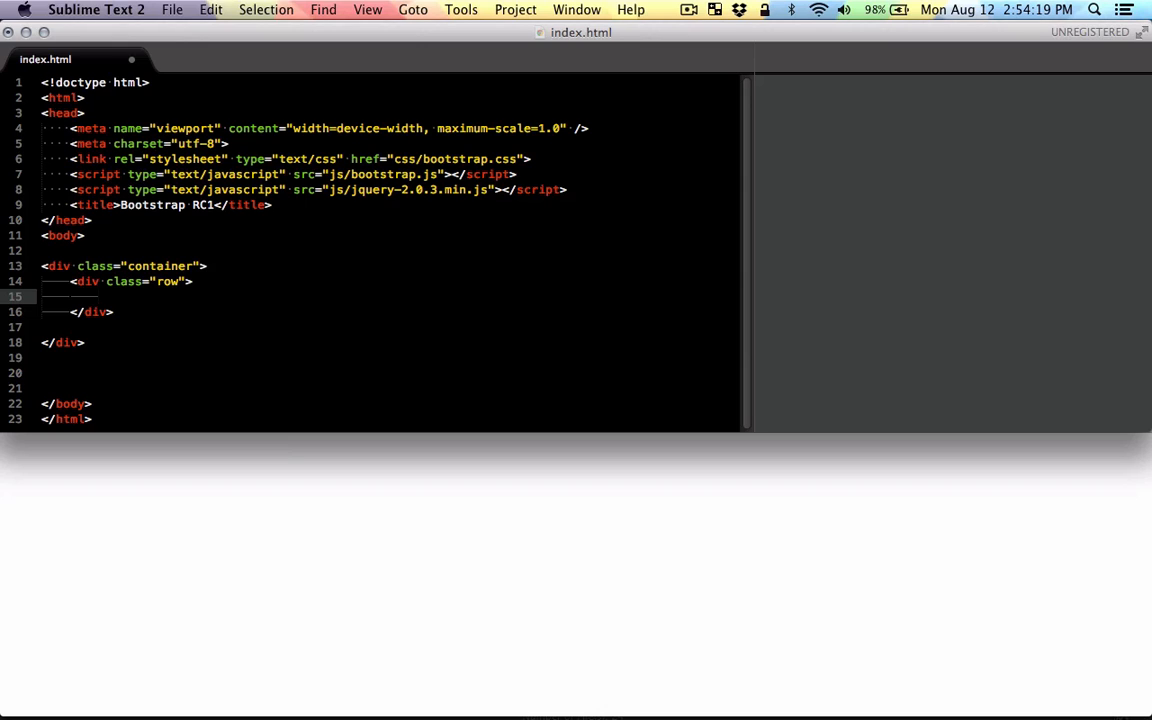
# Expand div.col-lg-12 inside the row with Emmet
pyautogui.write('div')
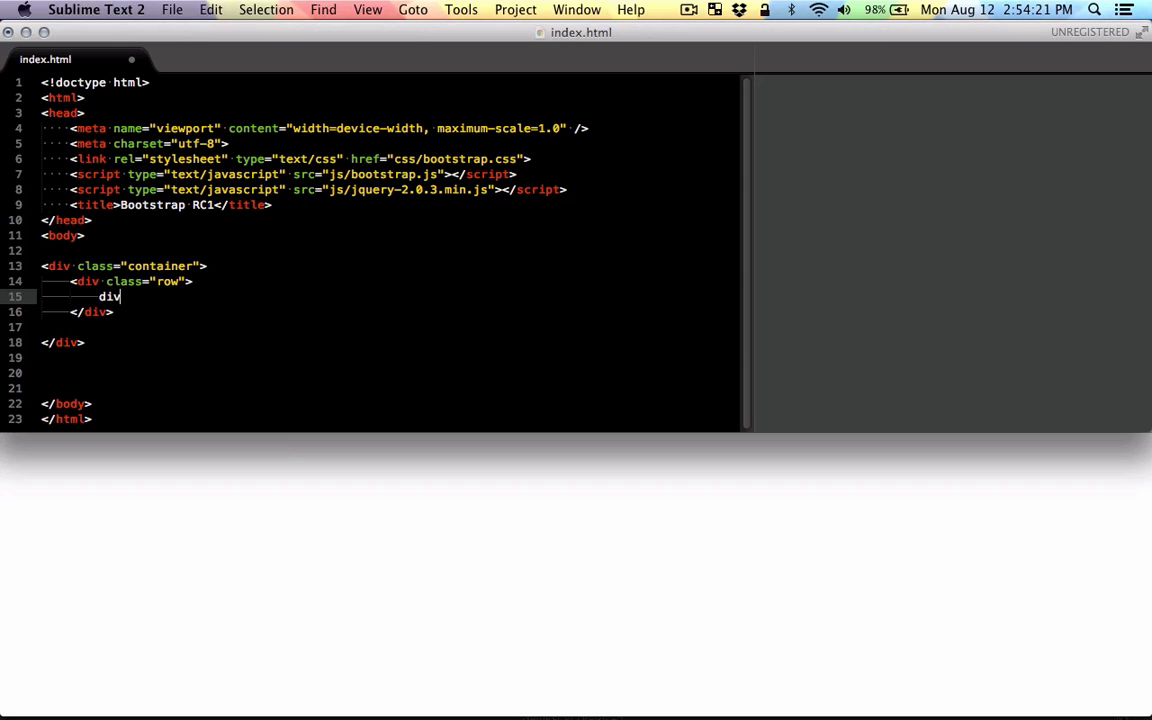
pyautogui.write('.')
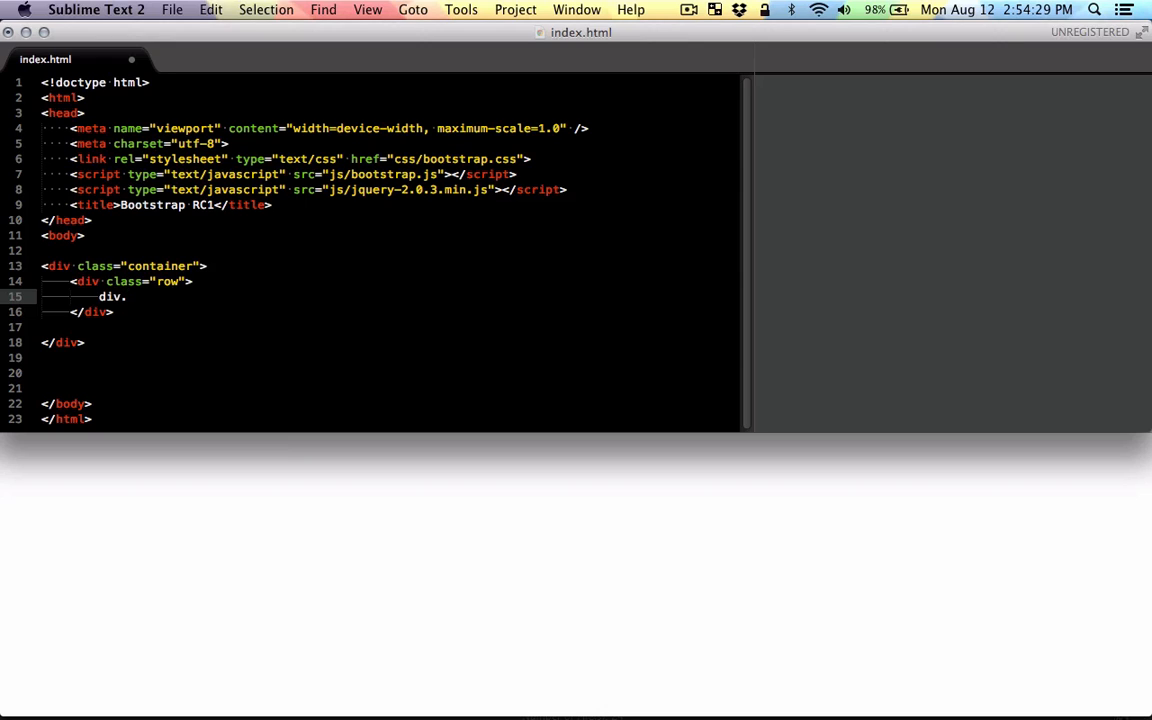
pyautogui.write('col-')
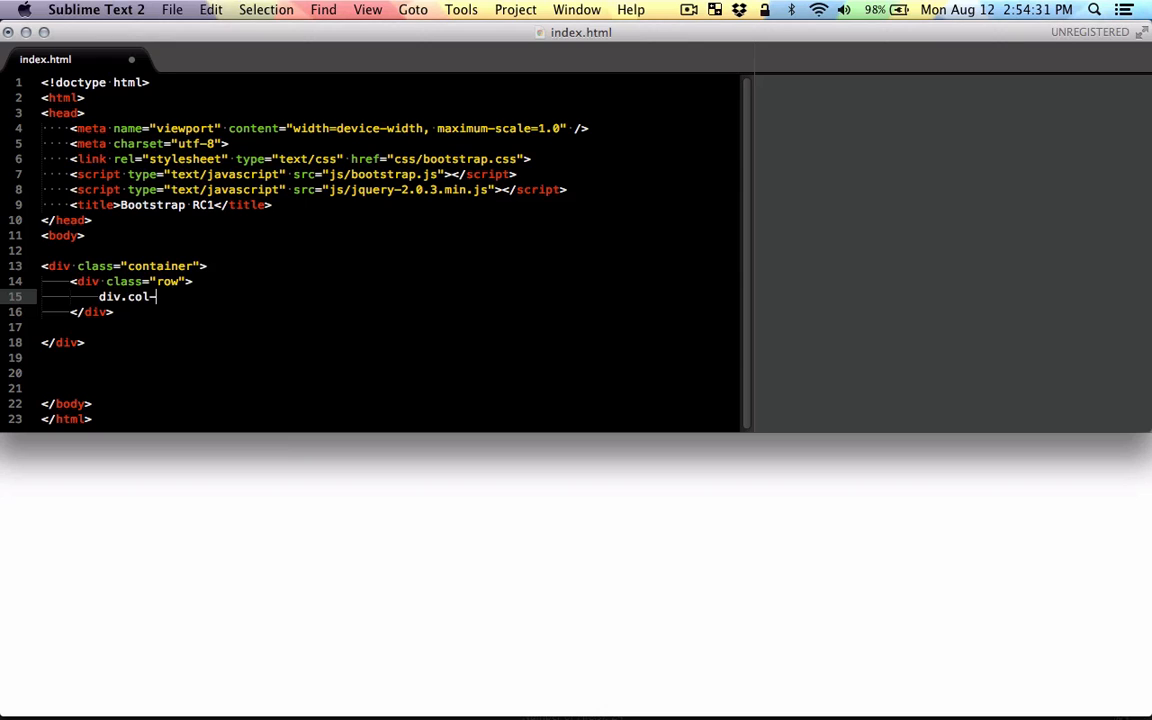
pyautogui.write('lg-12')
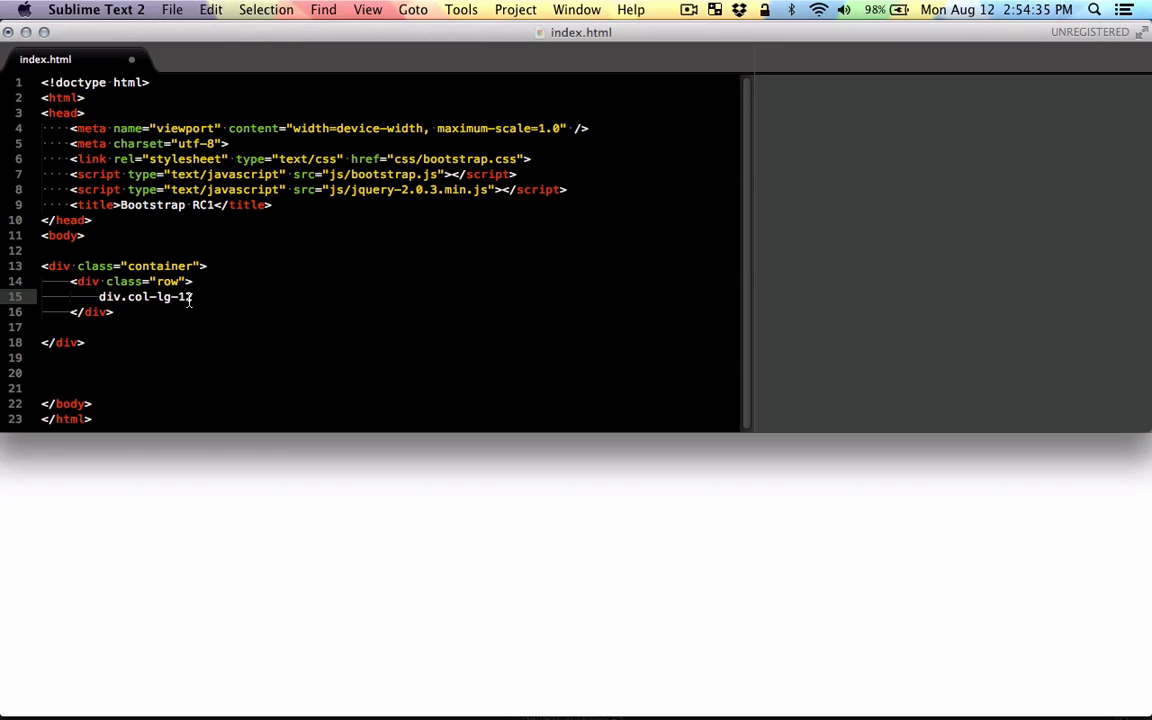
pyautogui.press('tab')
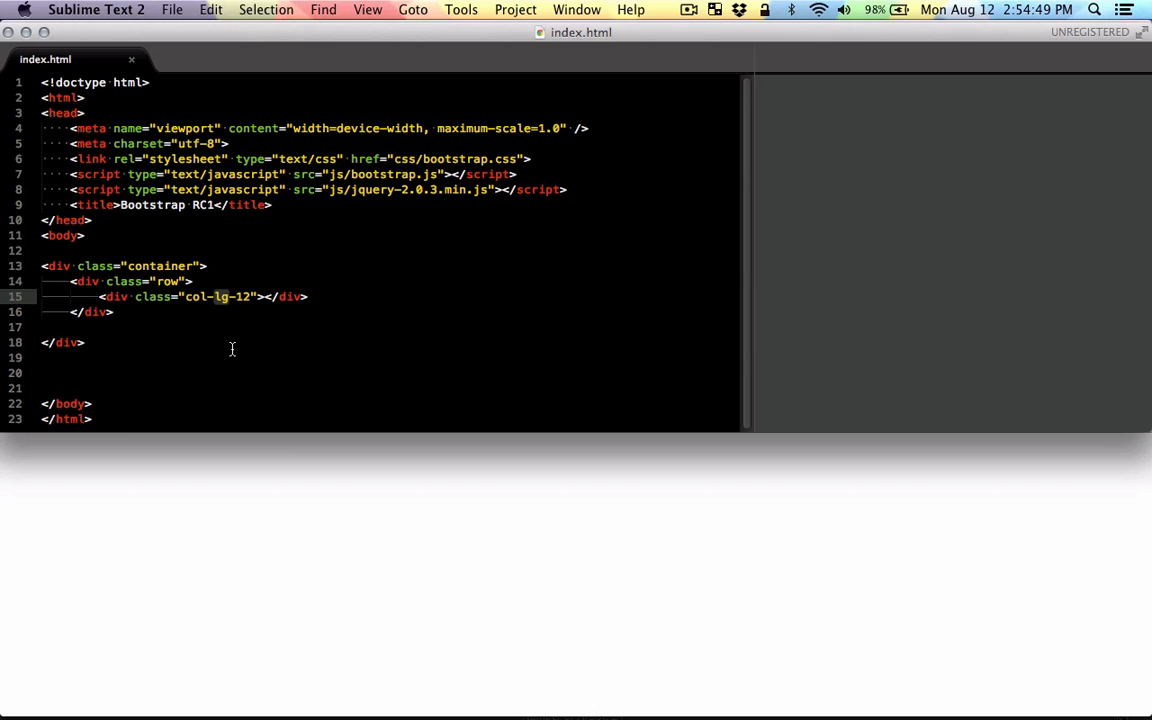
pyautogui.click(249, 296)
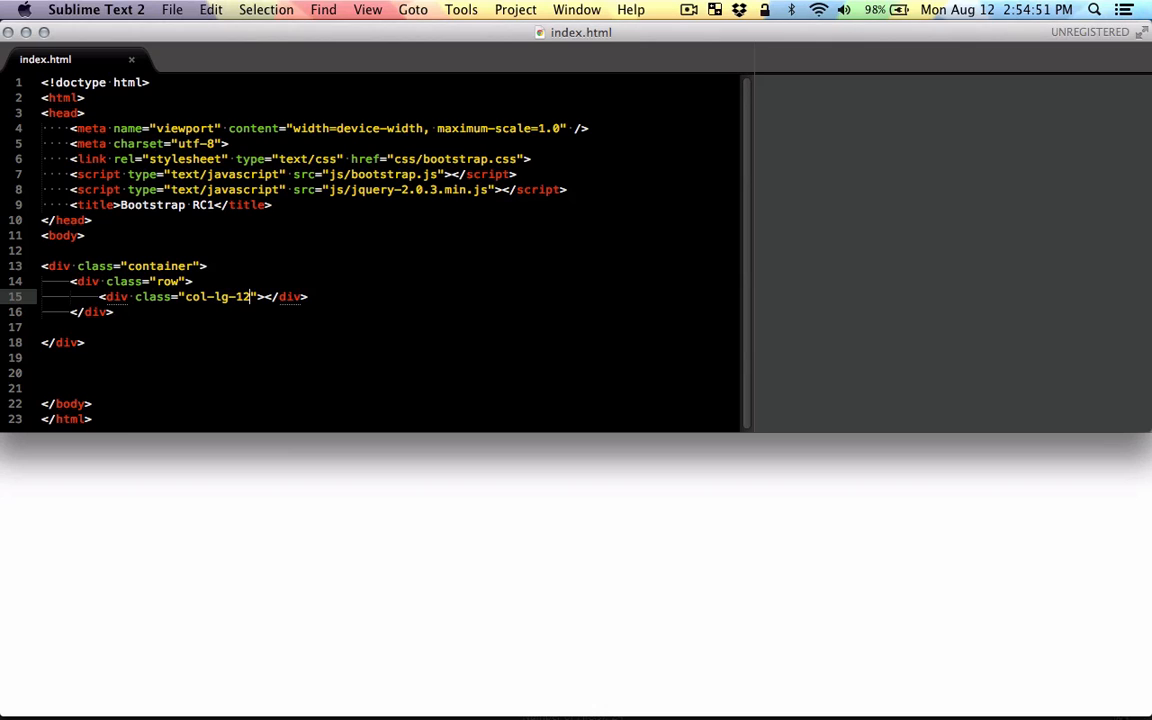
# Append well, col-sm-6 and col-5 to the col-lg-12 div's class list
pyautogui.write('well')
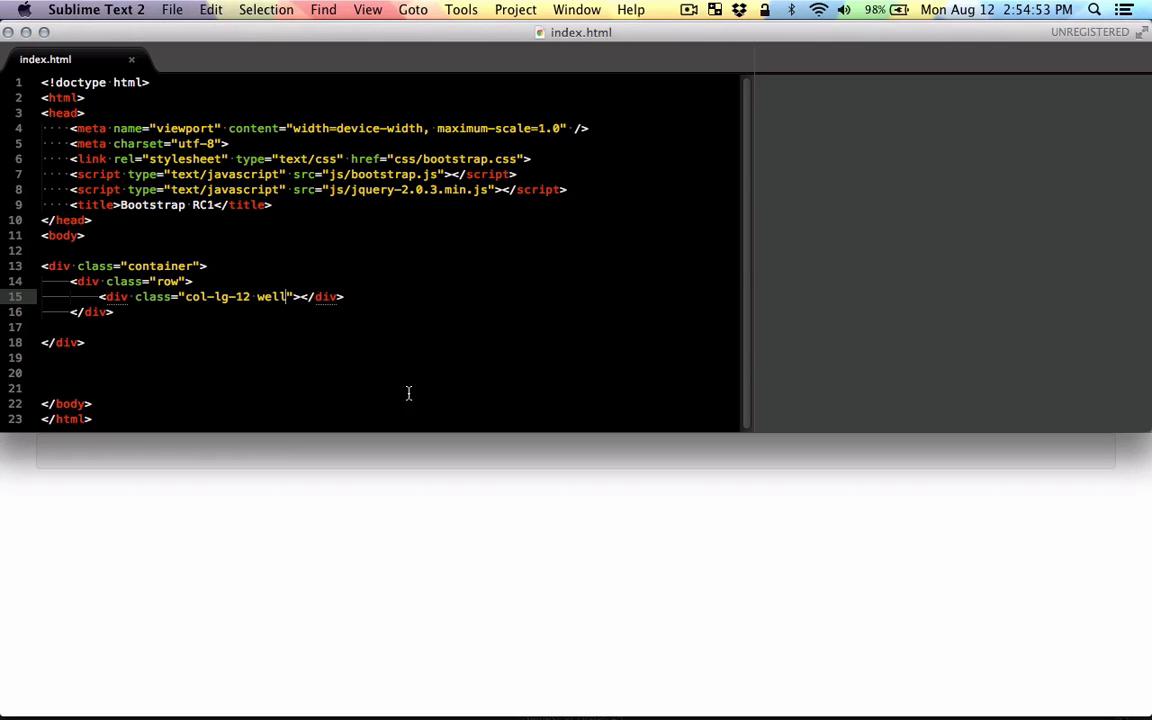
pyautogui.moveTo(605, 465)
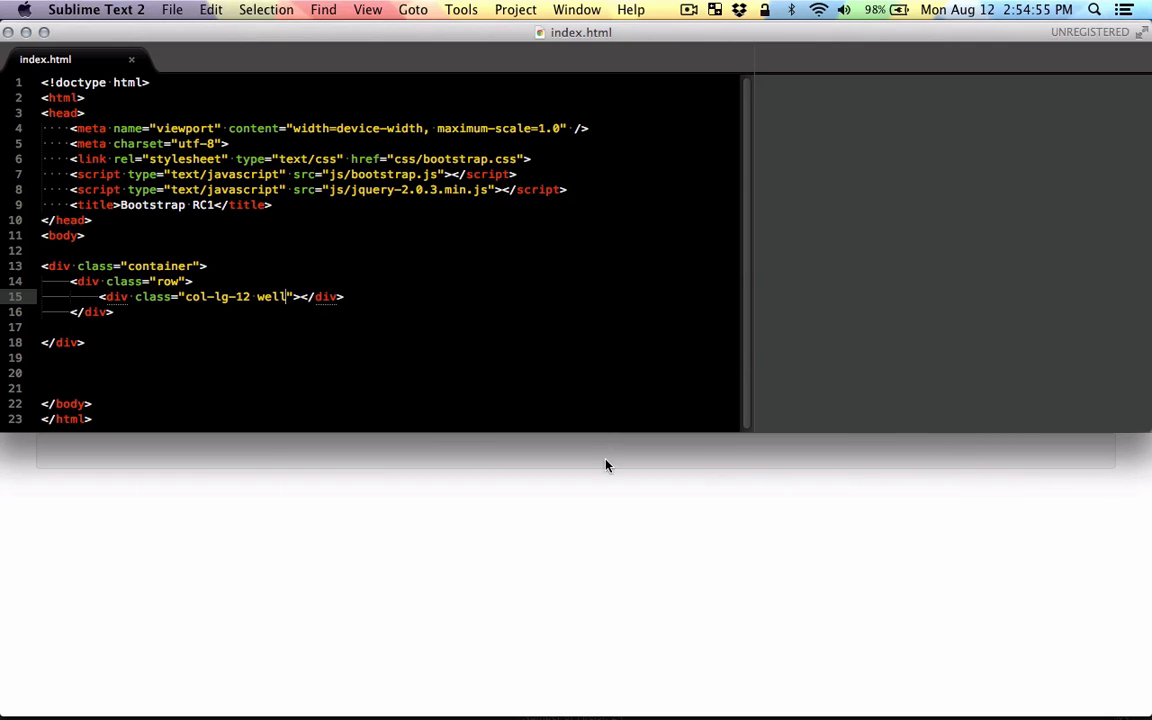
pyautogui.moveTo(403, 432)
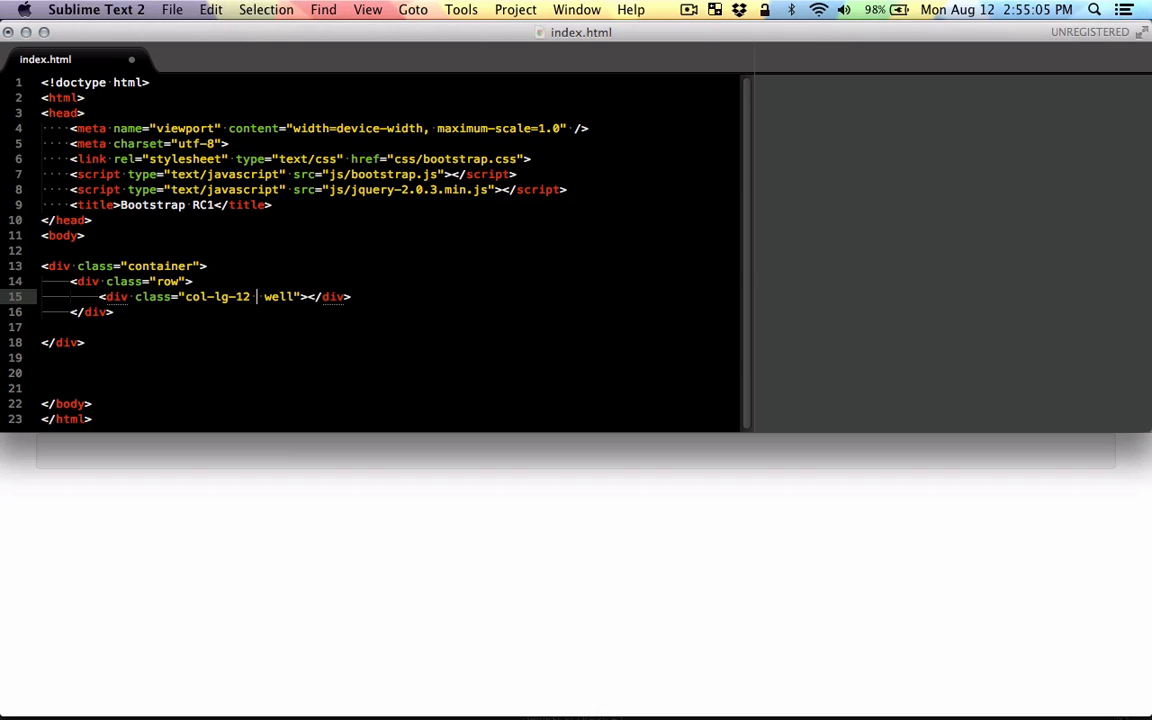
pyautogui.write('col-sm')
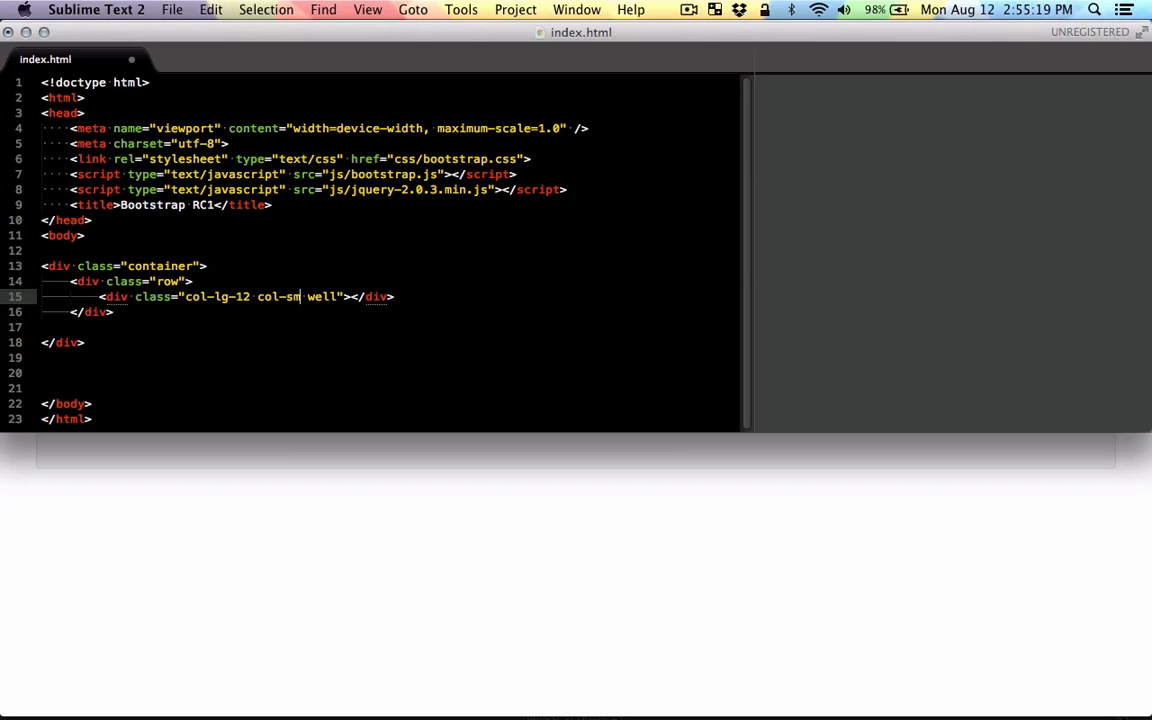
pyautogui.write('-6')
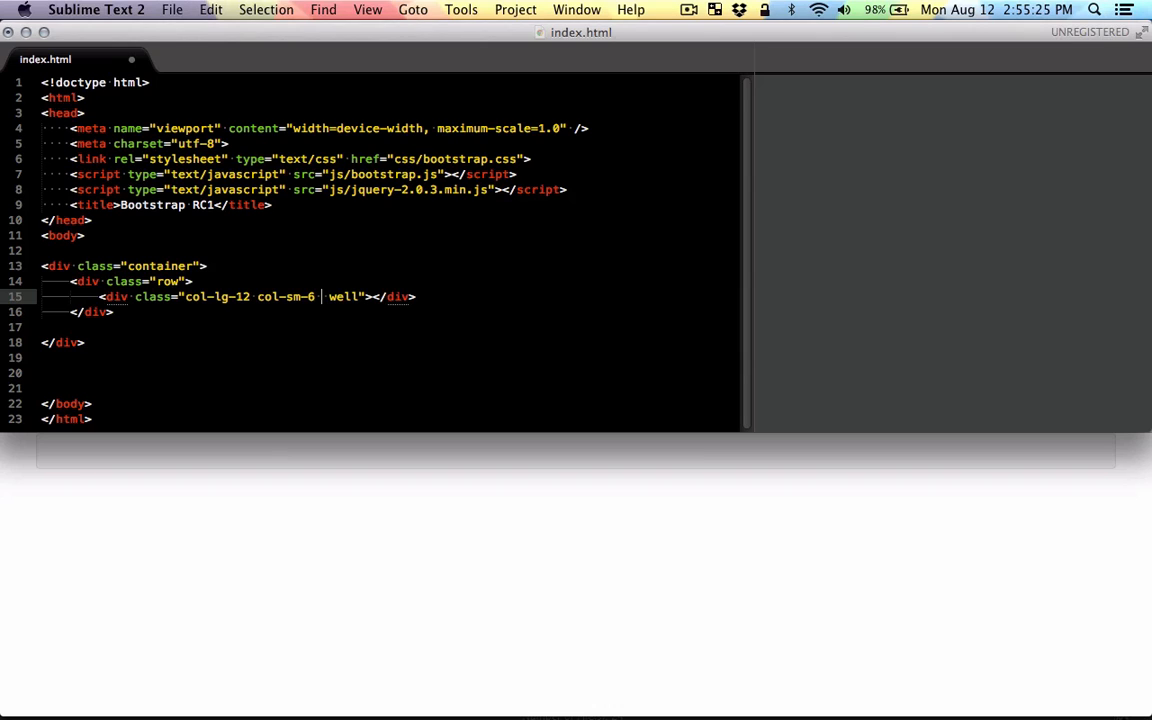
pyautogui.write('col')
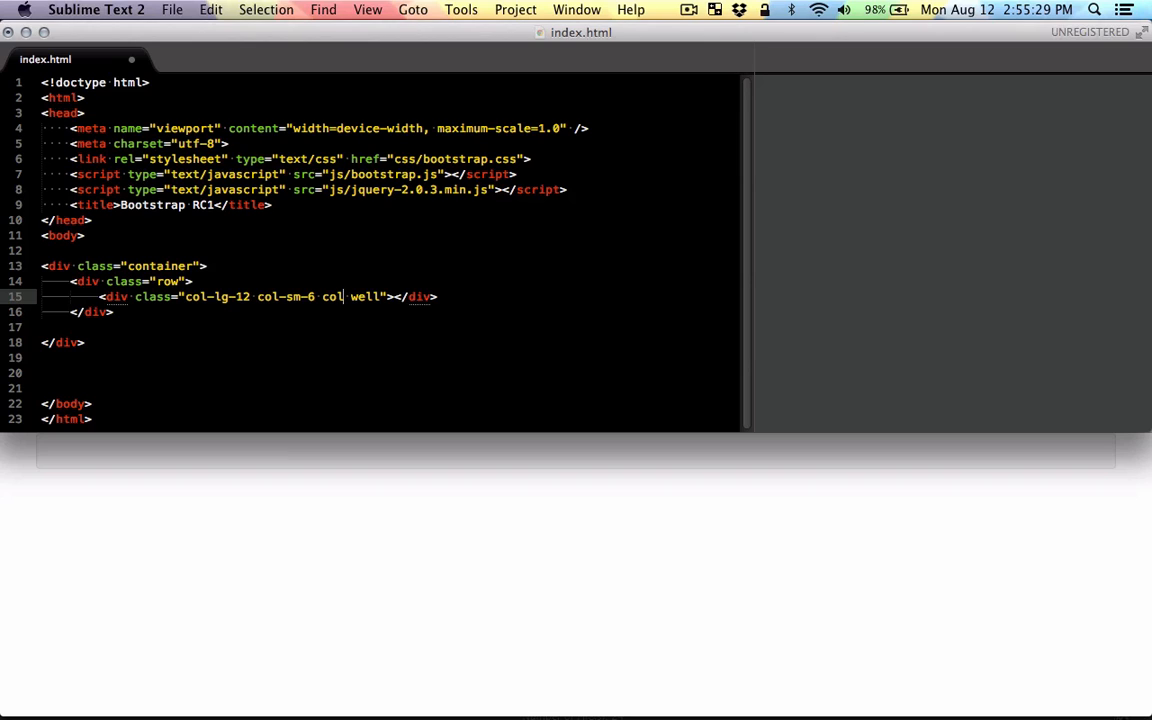
pyautogui.write('-')
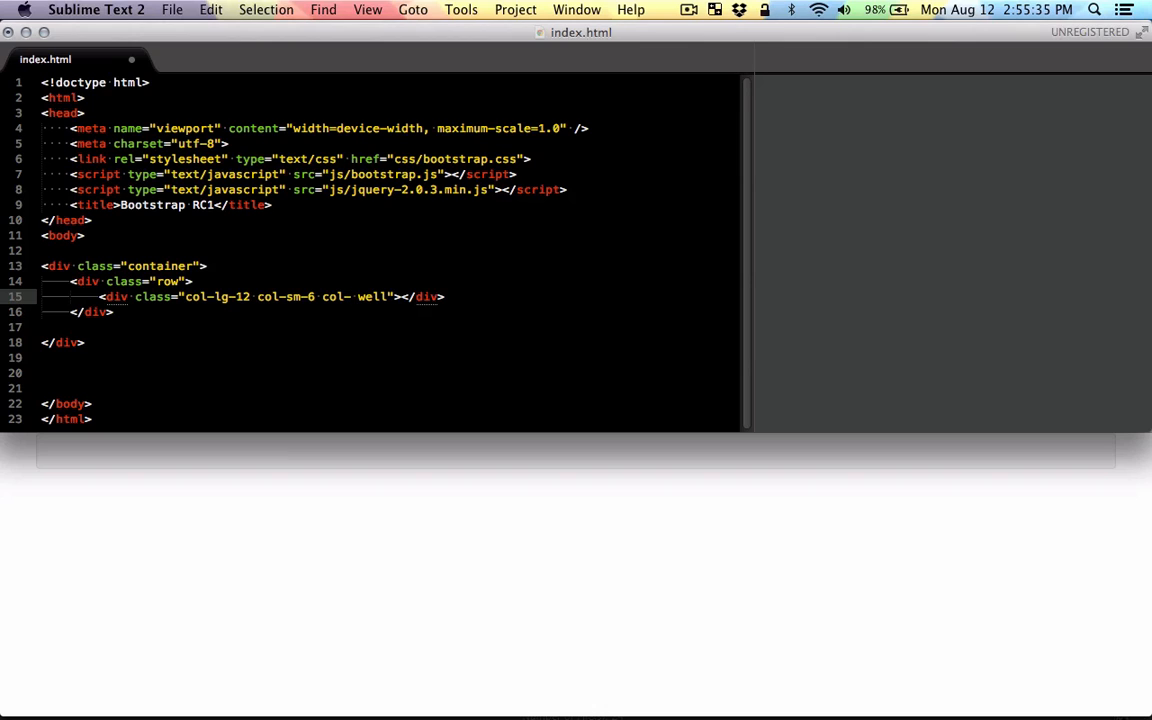
pyautogui.write('5')
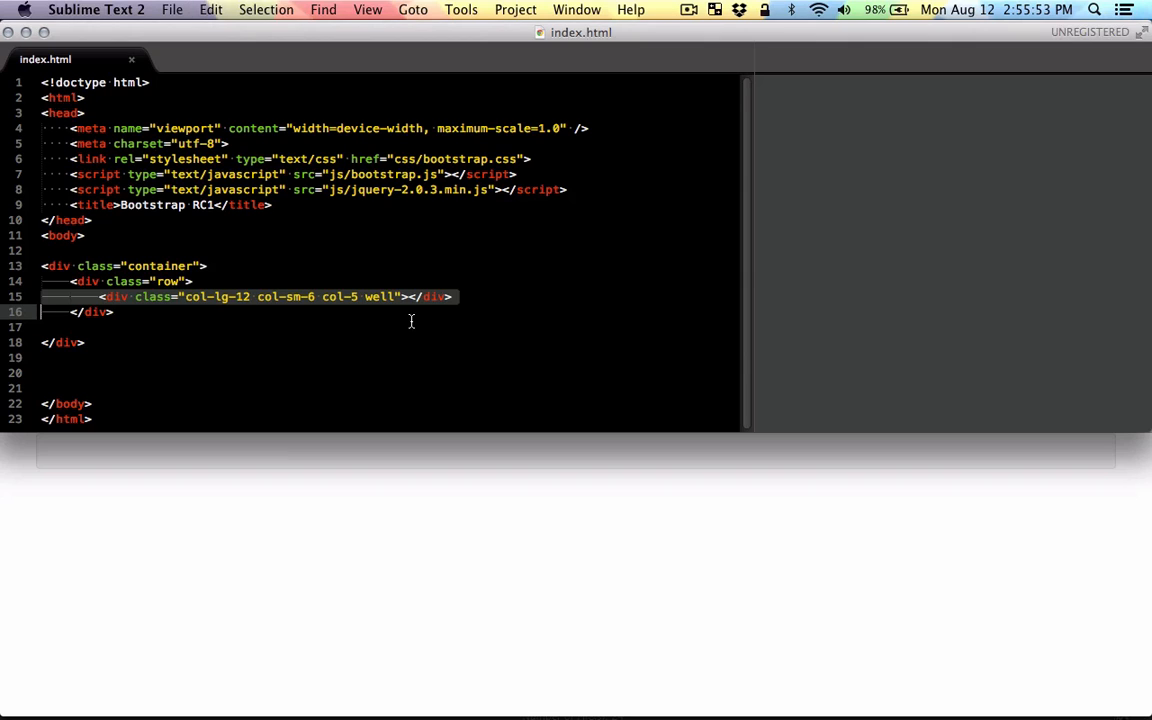
pyautogui.moveTo(463, 303)
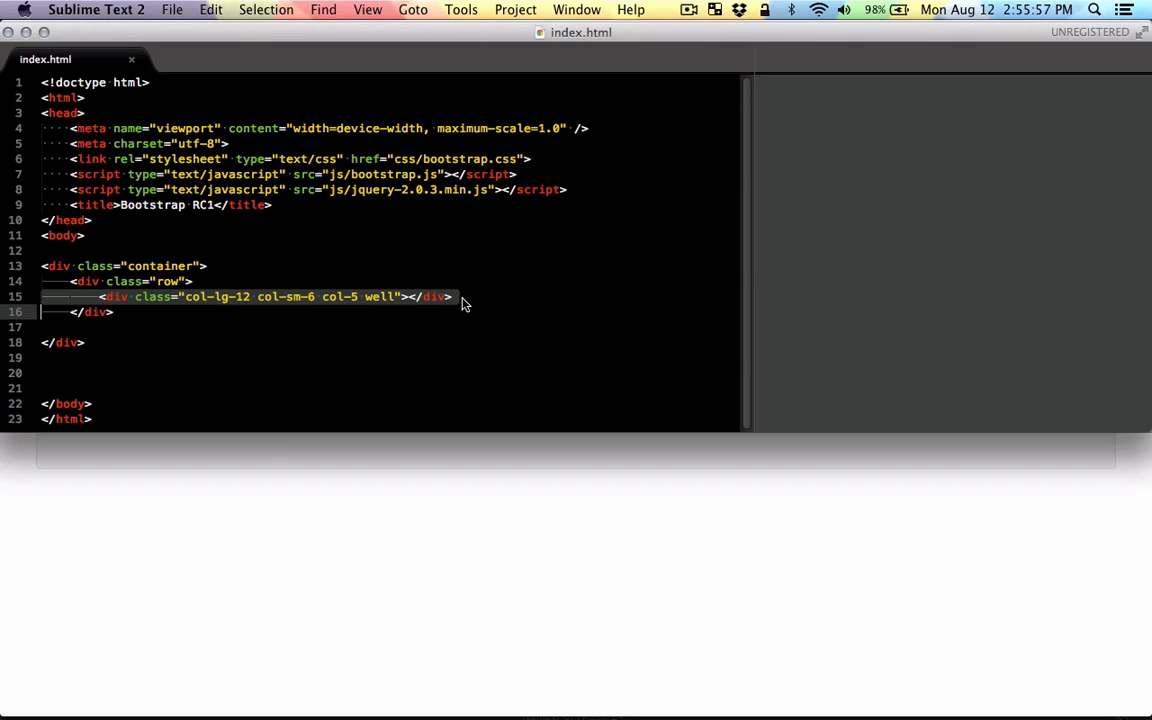
# Bring Chrome forward to preview the page's single full-width well
pyautogui.click(453, 296)
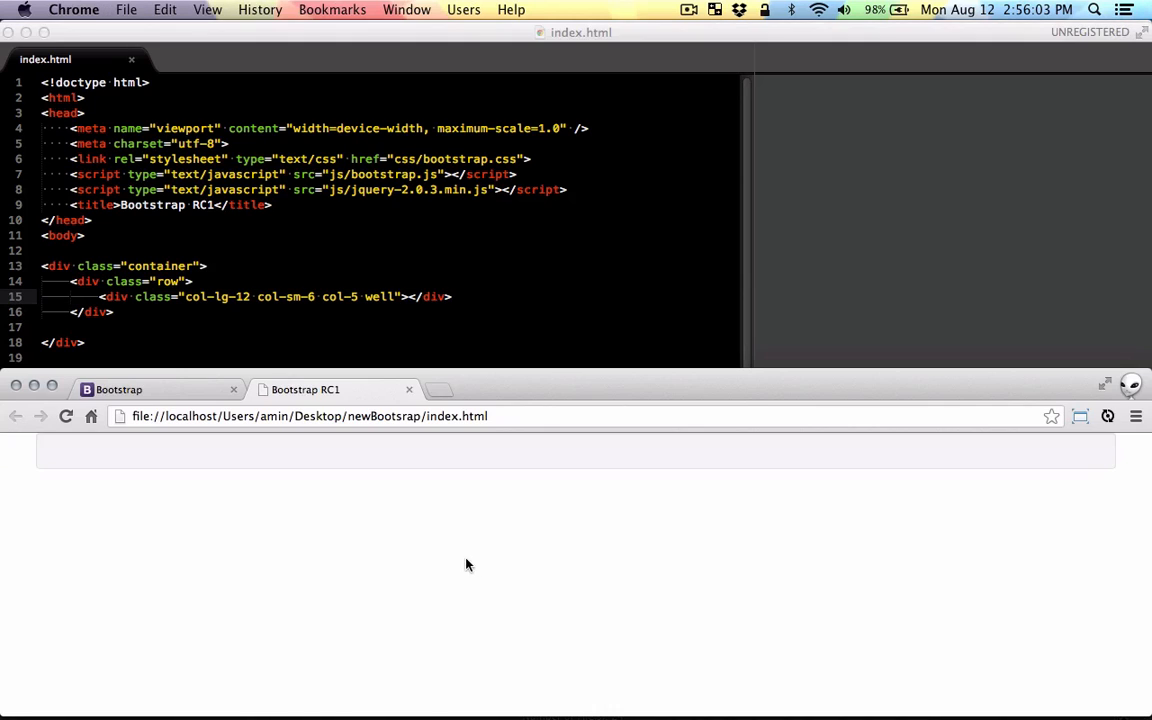
pyautogui.moveTo(1096, 541)
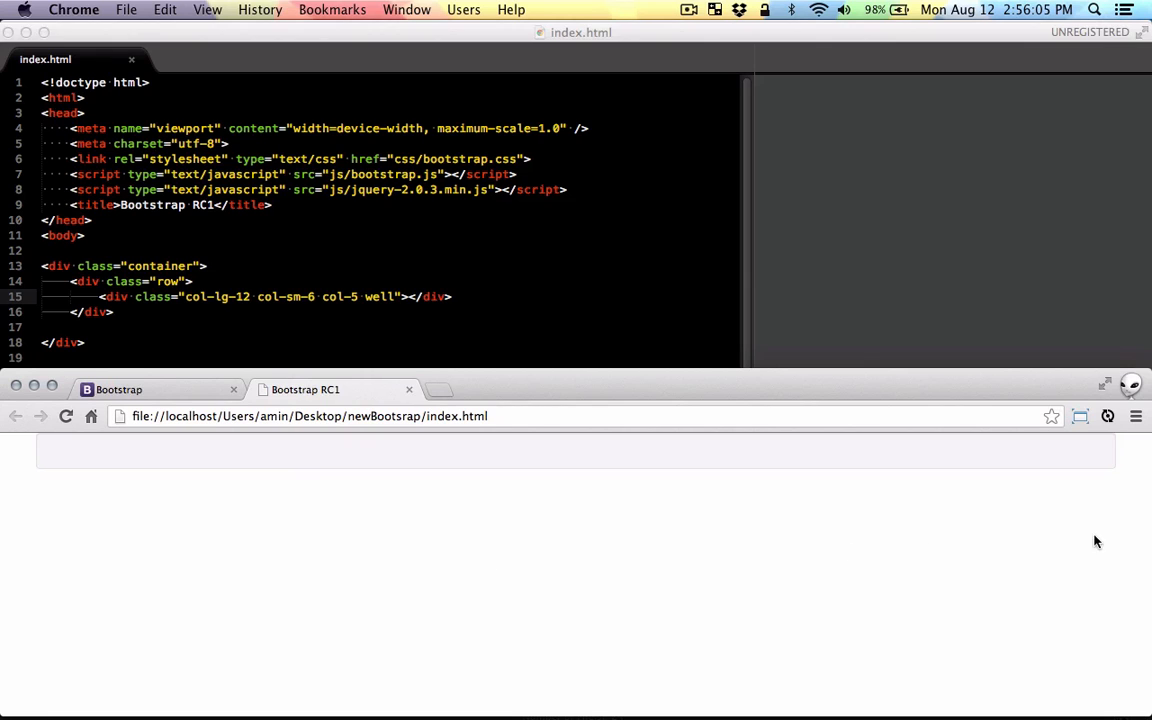
pyautogui.moveTo(1142, 544)
pyautogui.write('2')
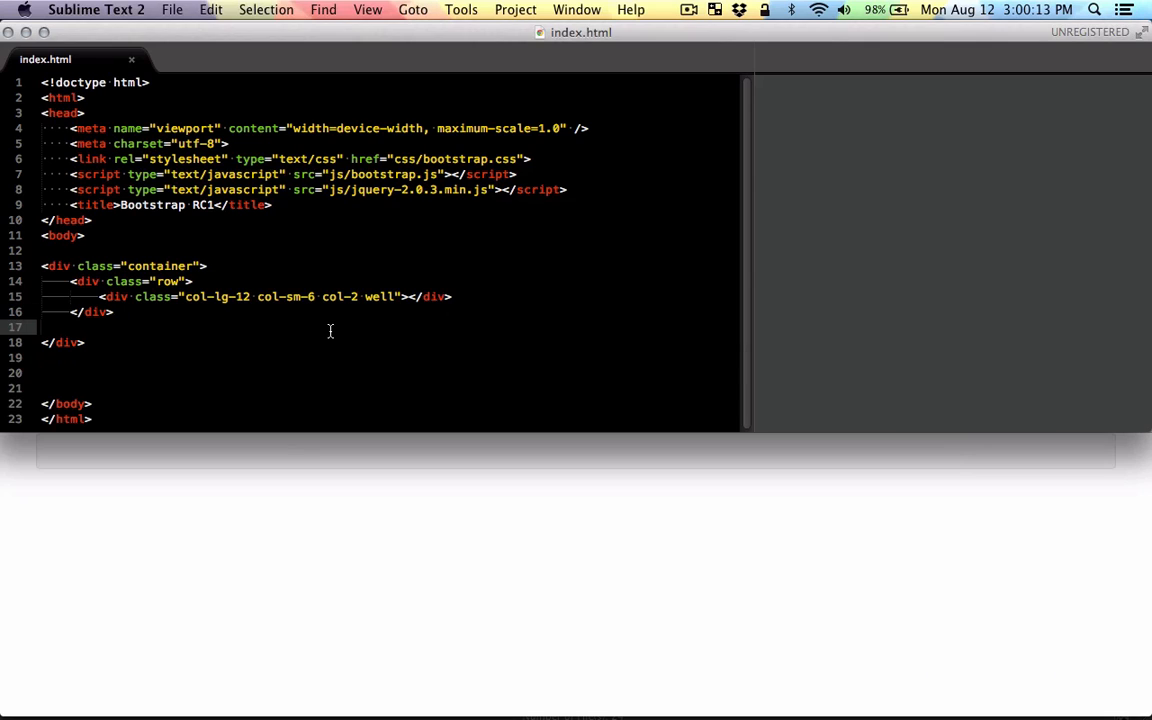
# Rework the column into div.sidebar.col-lg-3 with the well class and a 'Left side' heading
pyautogui.click(70, 296)
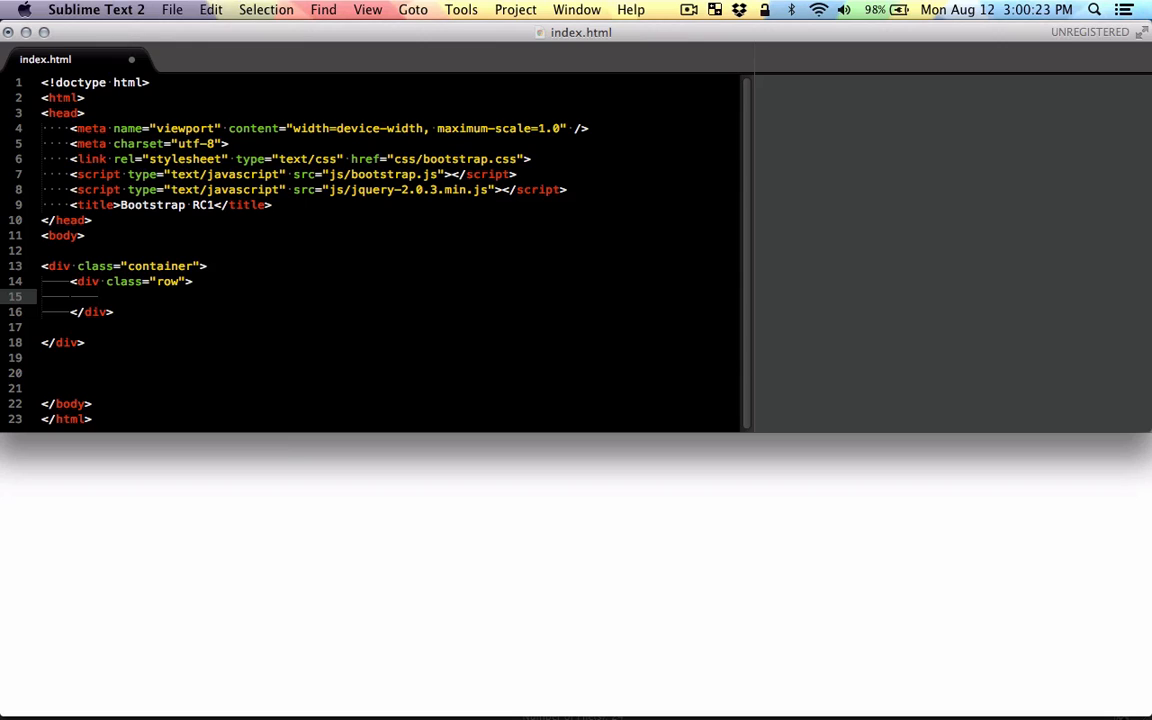
pyautogui.write('div.si')
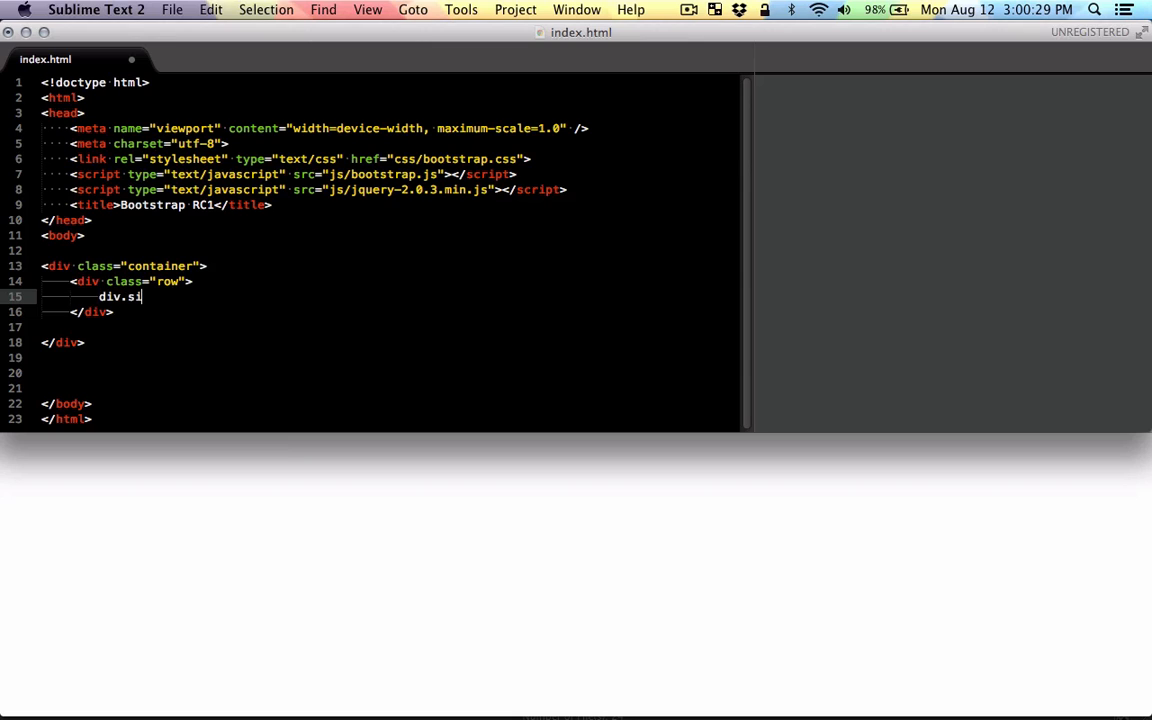
pyautogui.write('debar.')
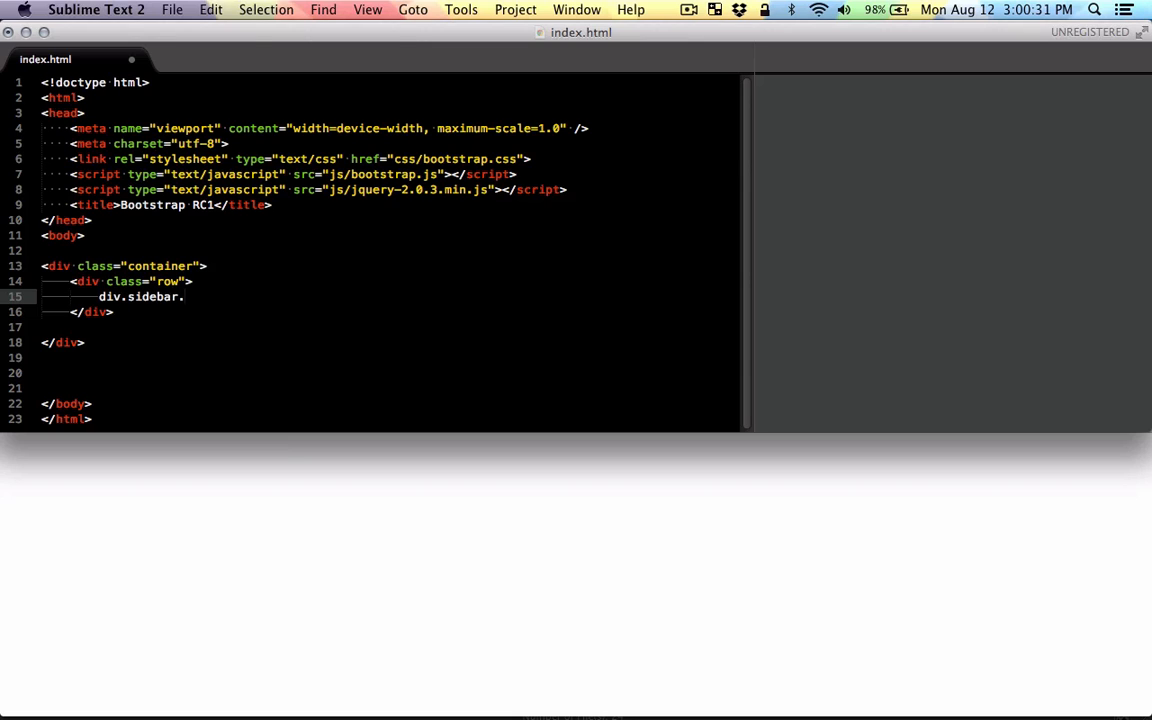
pyautogui.write('.col')
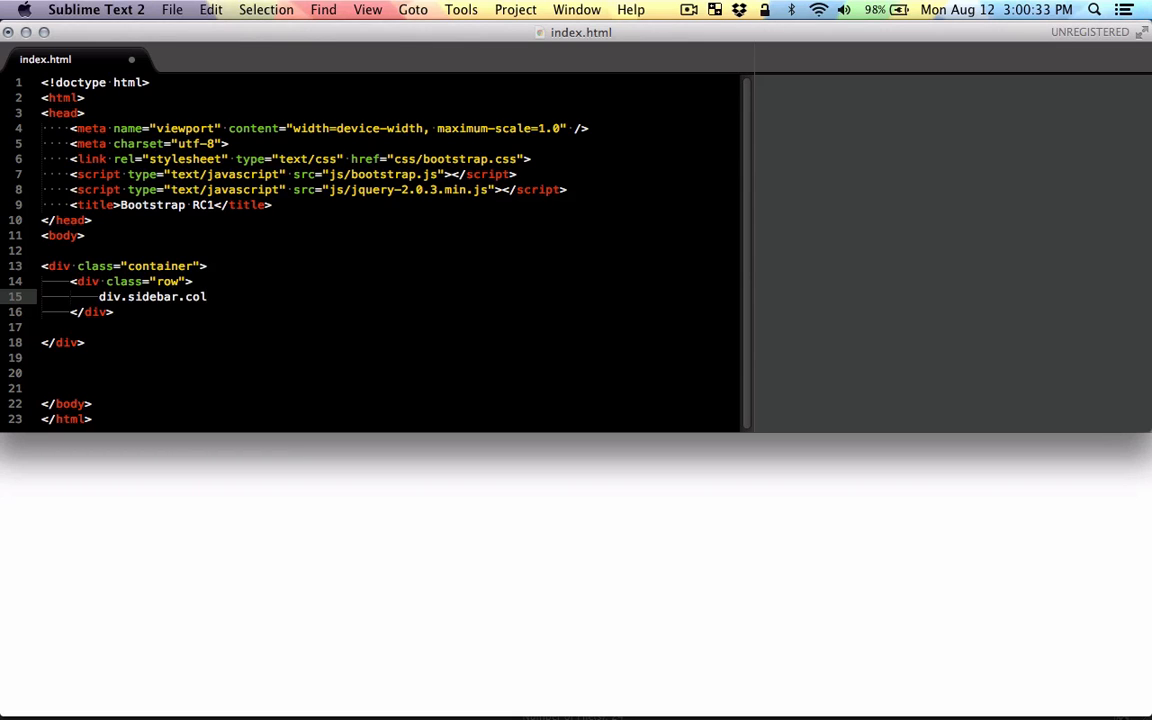
pyautogui.write('-lg')
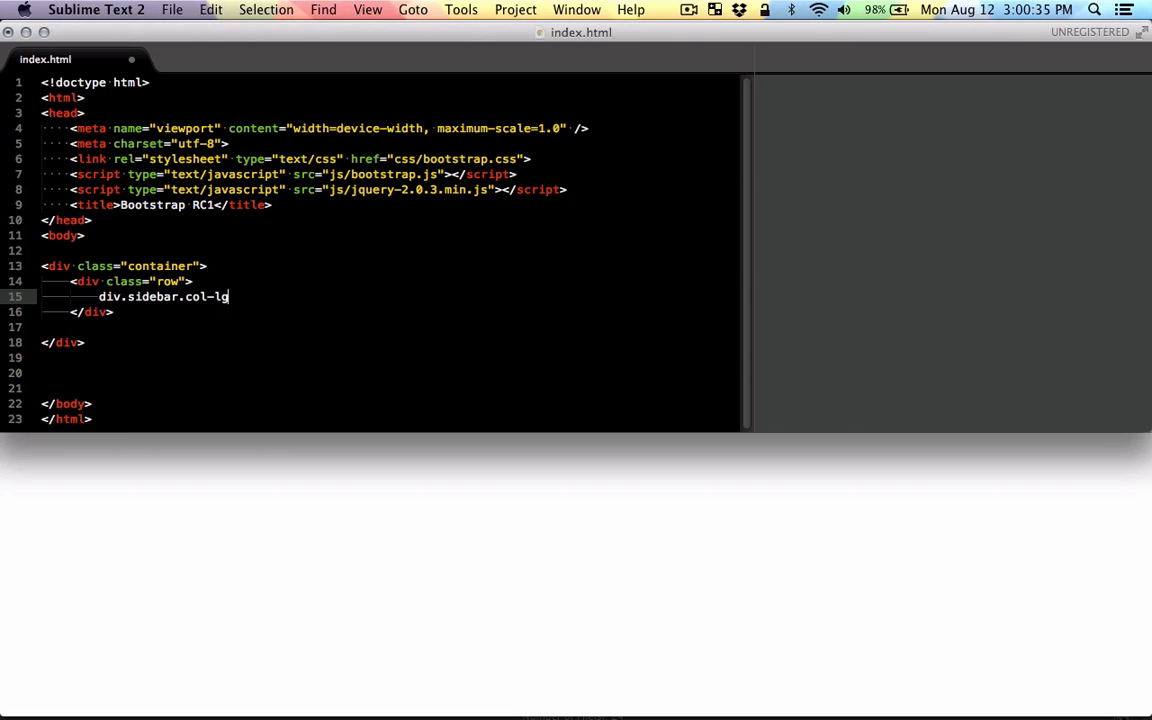
pyautogui.write('-')
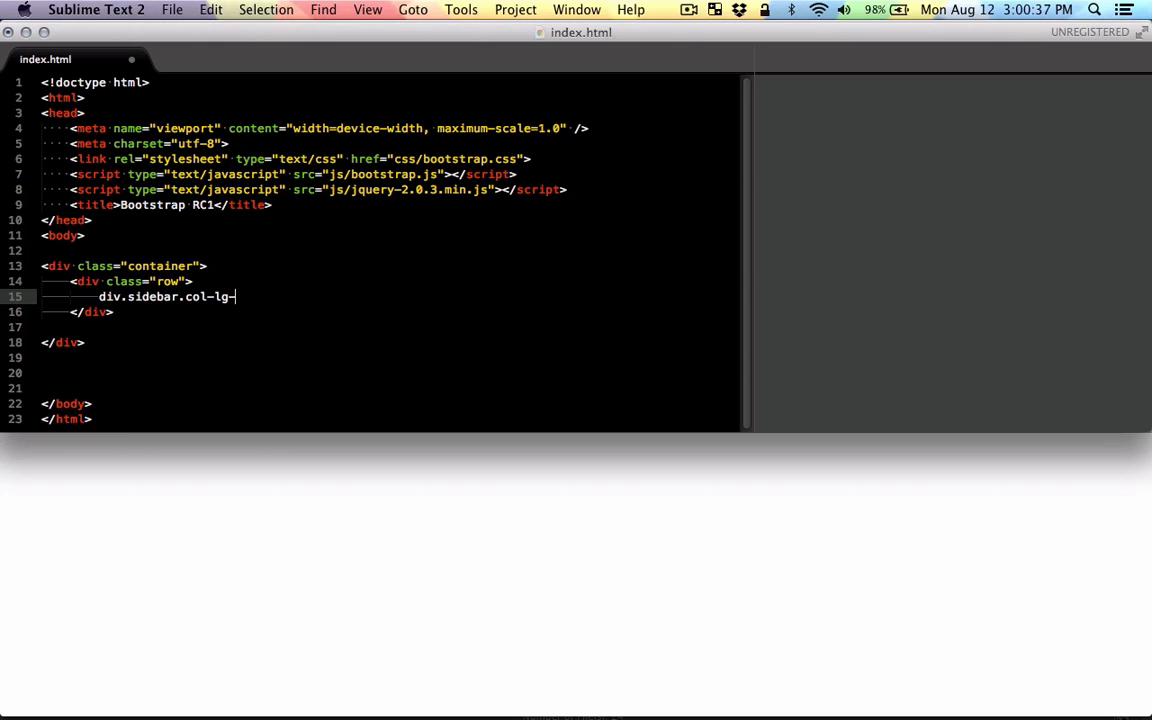
pyautogui.press('Tab')
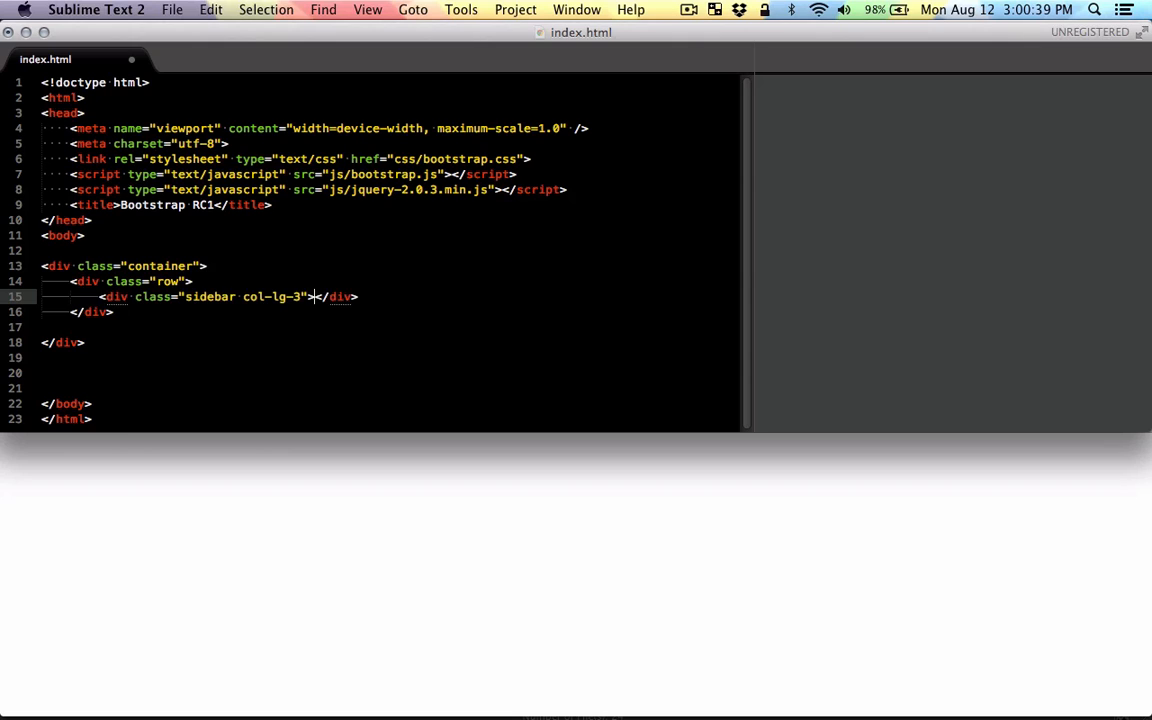
pyautogui.write('well')
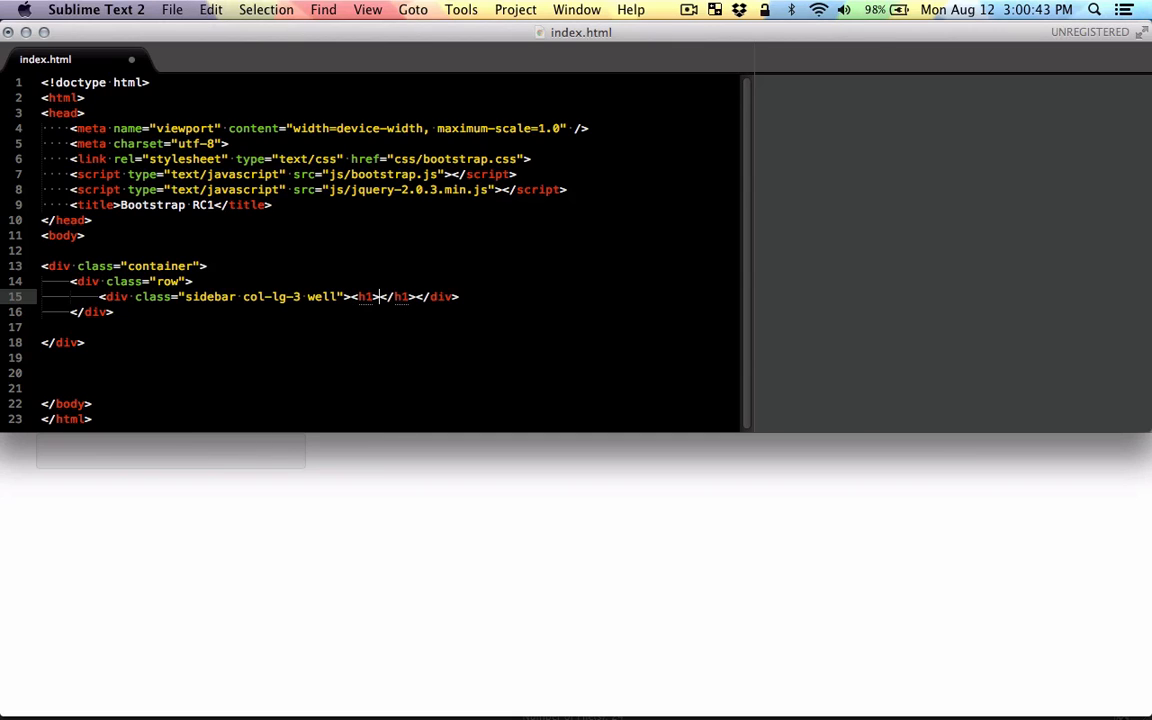
pyautogui.write('Left side')
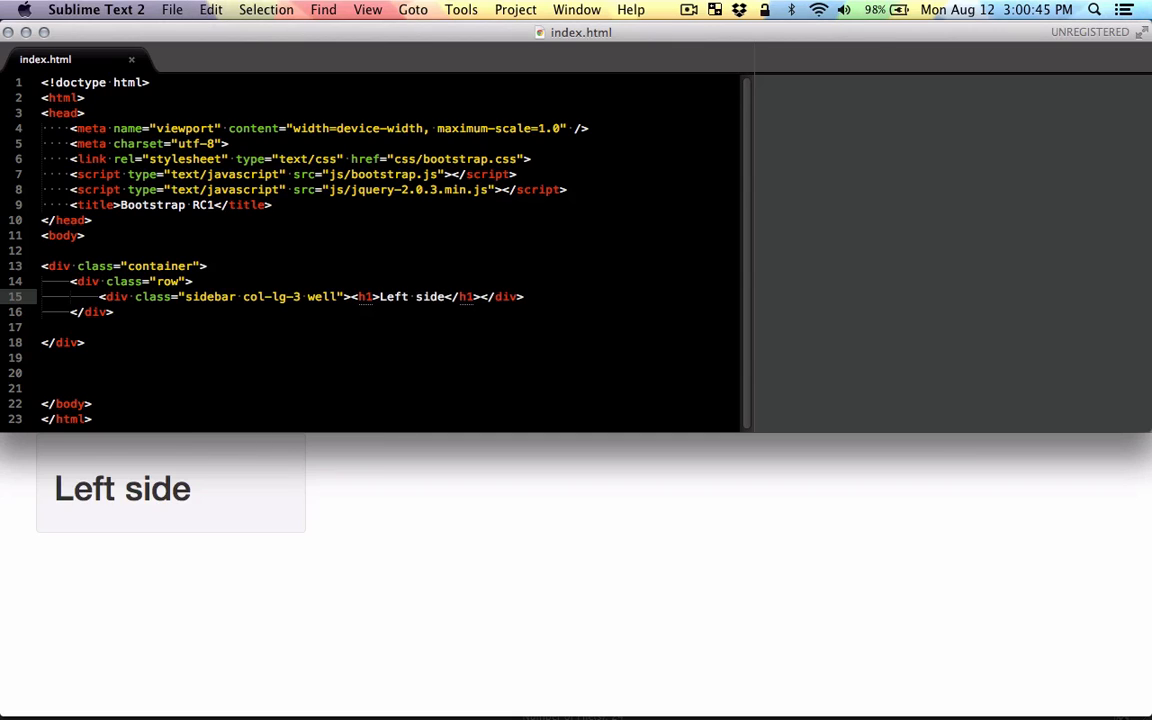
# Close the sidebar div and type div.content.col-lg-9 on the line below
pyautogui.write('</div>')
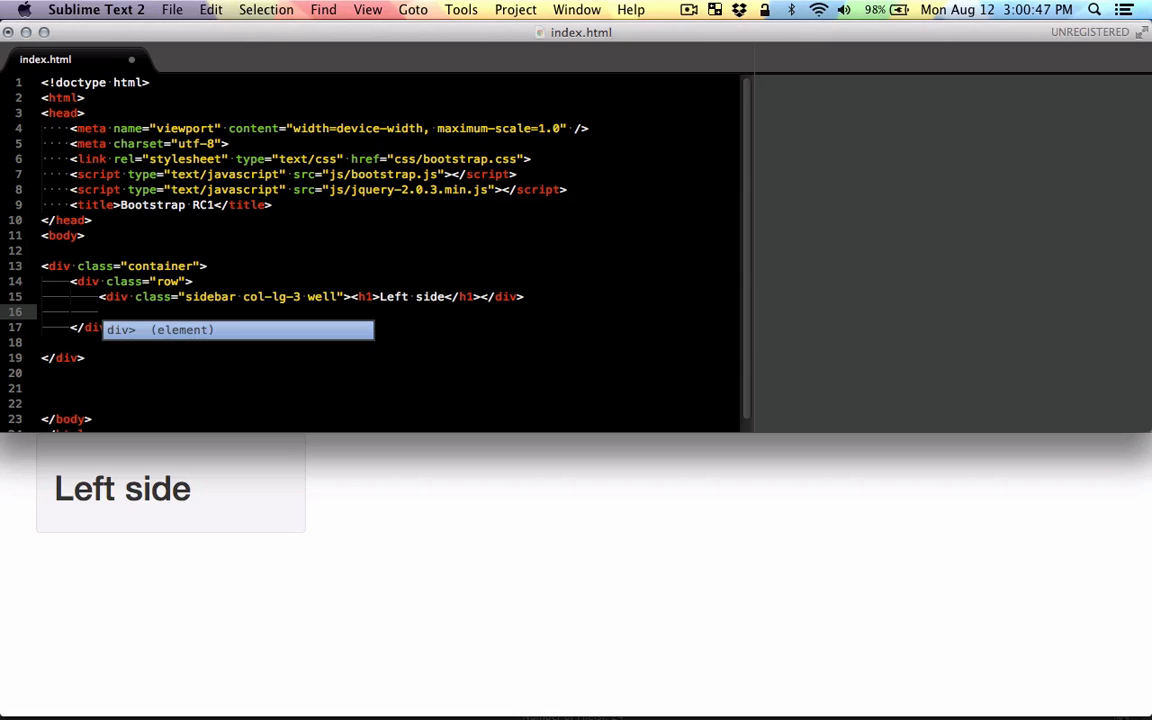
pyautogui.write('div')
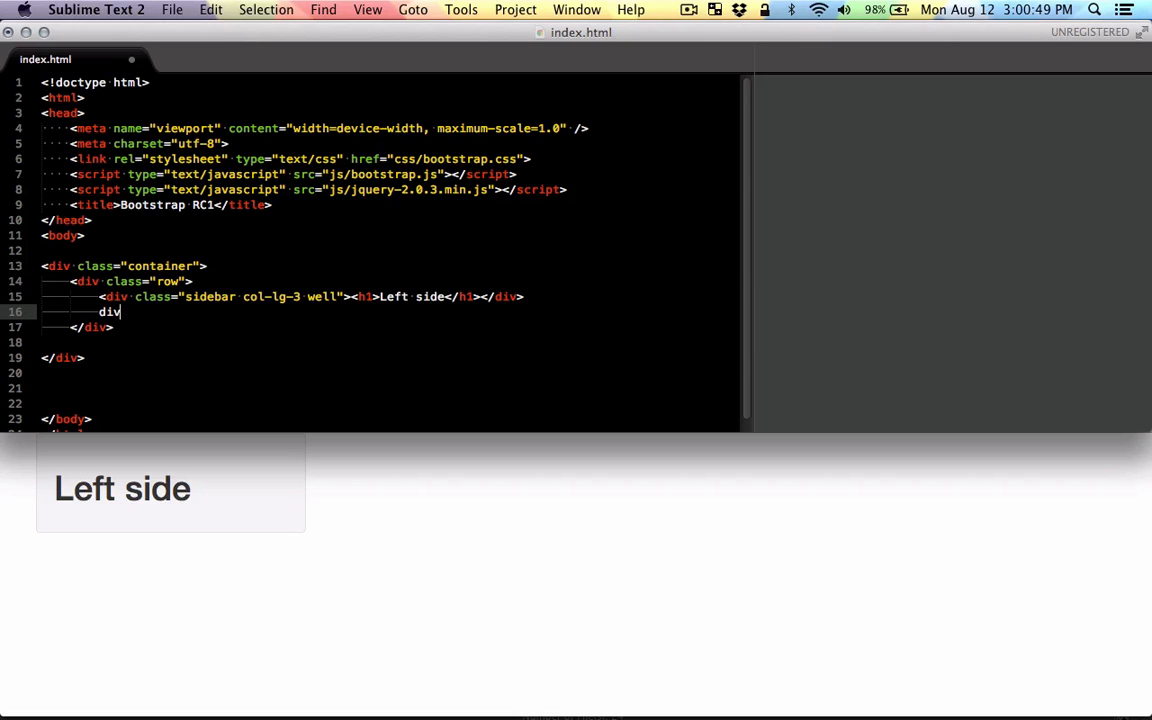
pyautogui.write('.c')
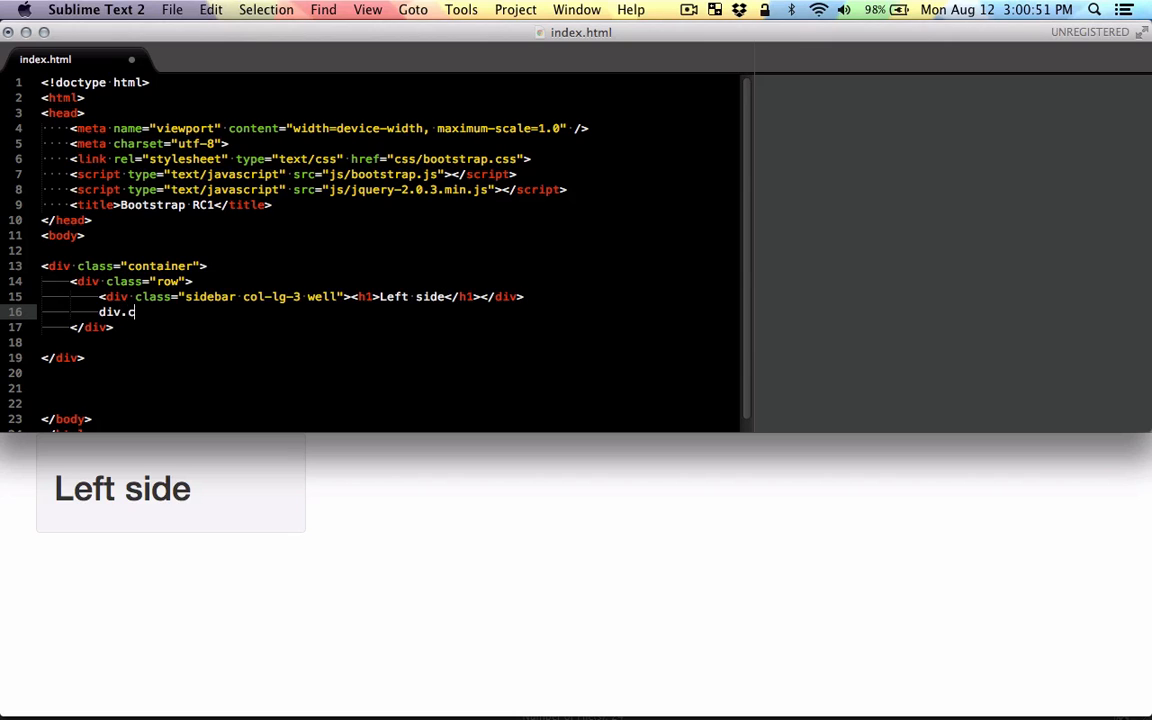
pyautogui.write('ontent.')
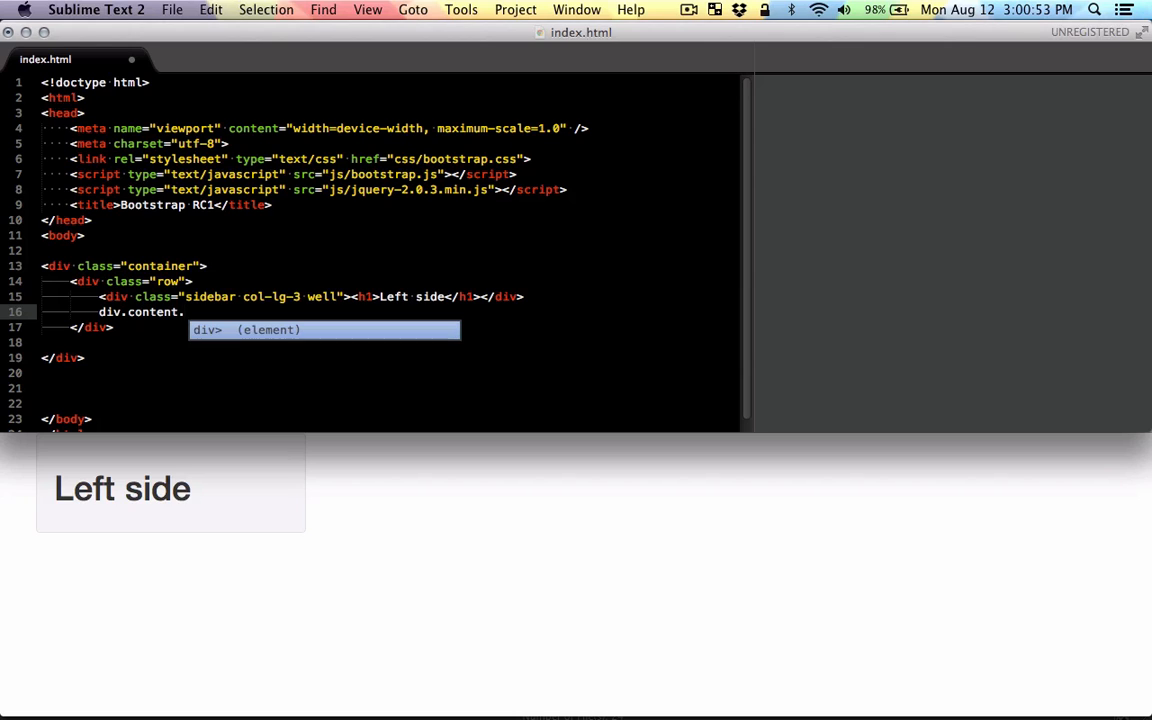
pyautogui.write('.col-lg-')
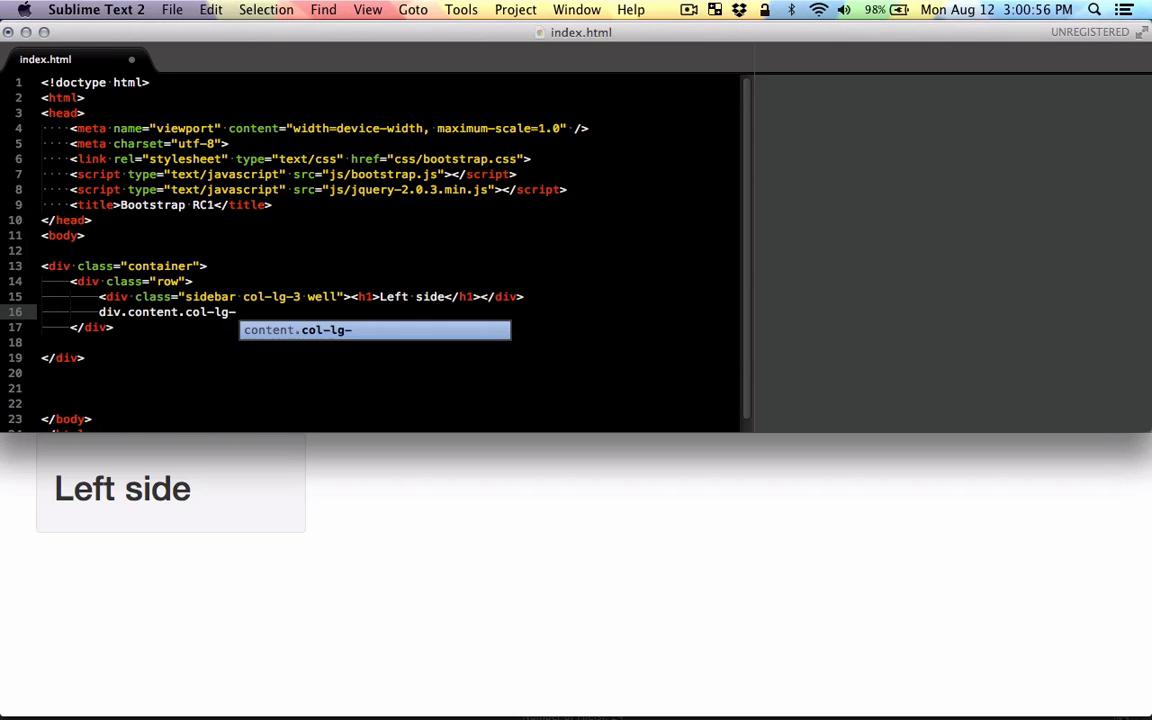
pyautogui.write('9')
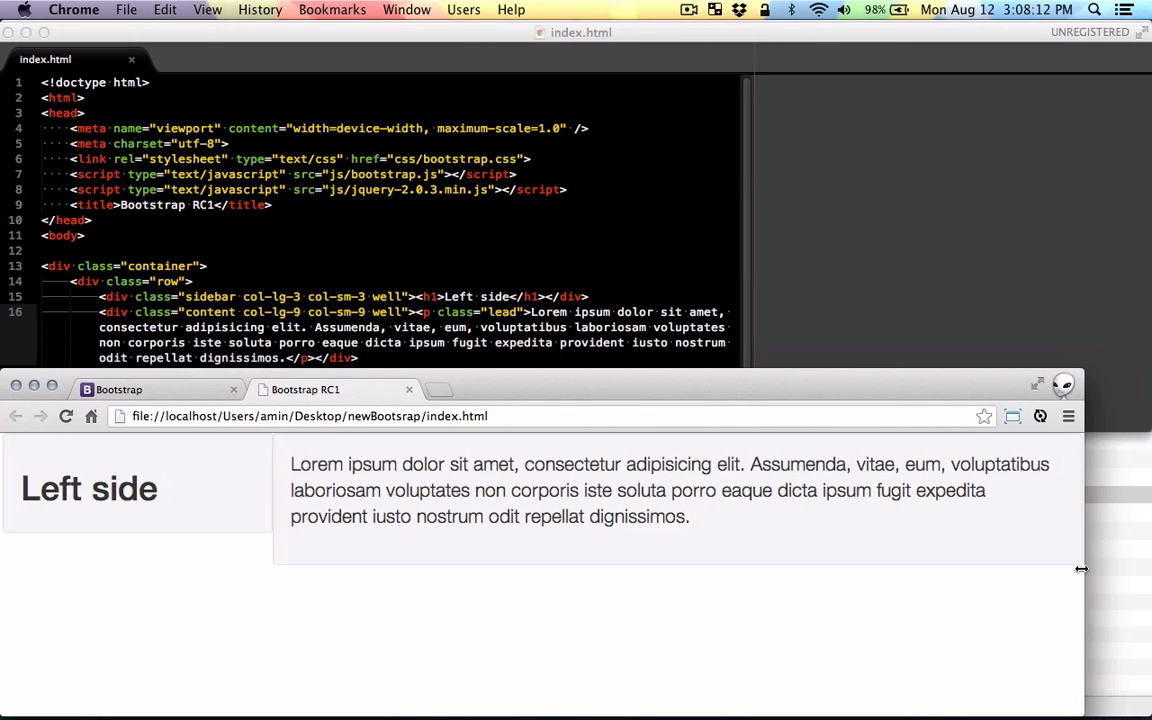
# Drag Chrome's right edge inward to watch the sidebar and content wells resize
pyautogui.moveTo(1081, 568); pyautogui.dragTo(857, 566)
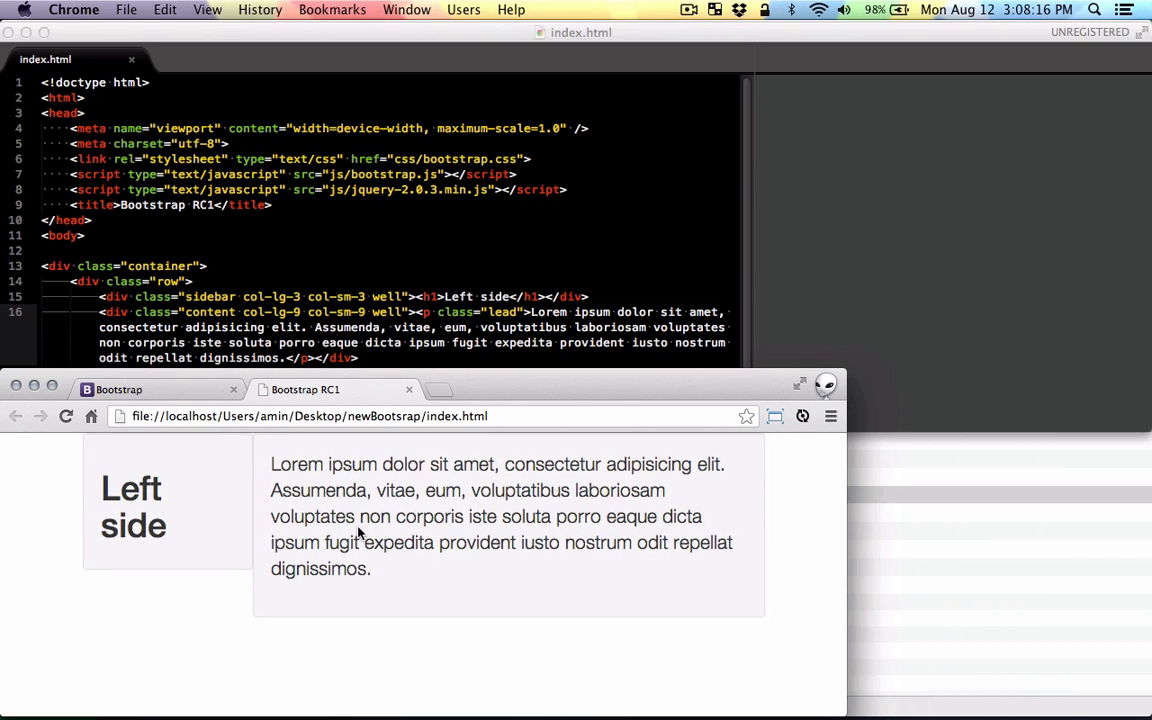
pyautogui.click(368, 373)
pyautogui.write('10 col-10')
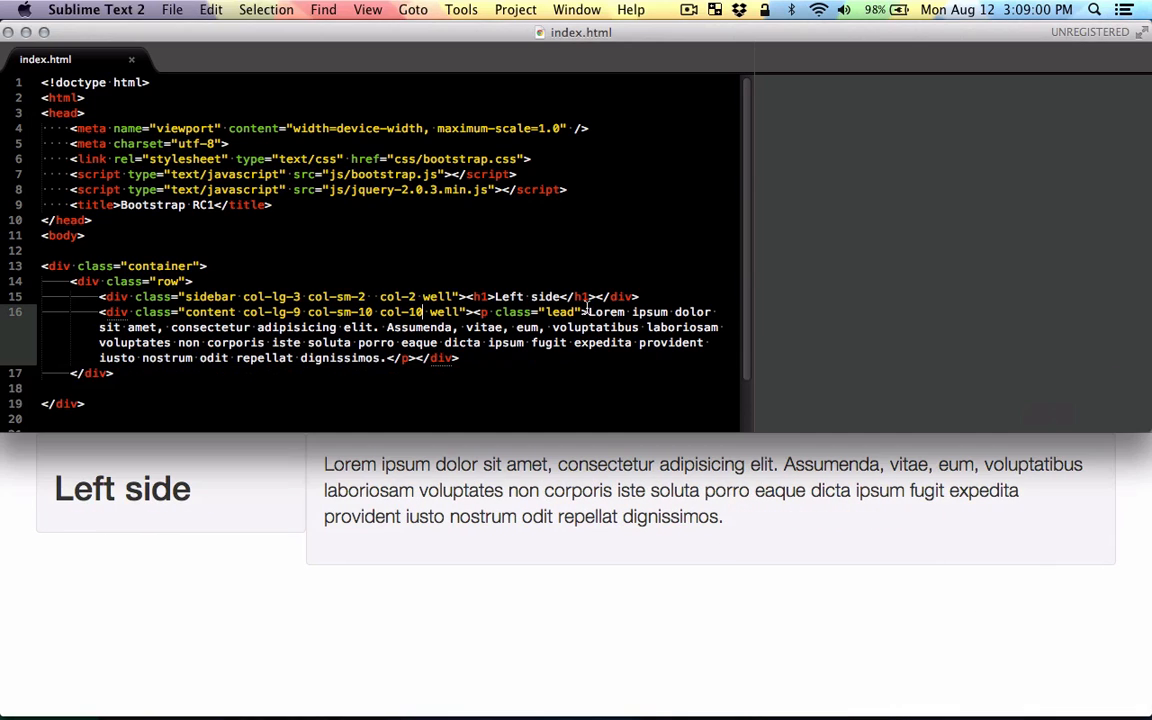
pyautogui.moveTo(491, 531)
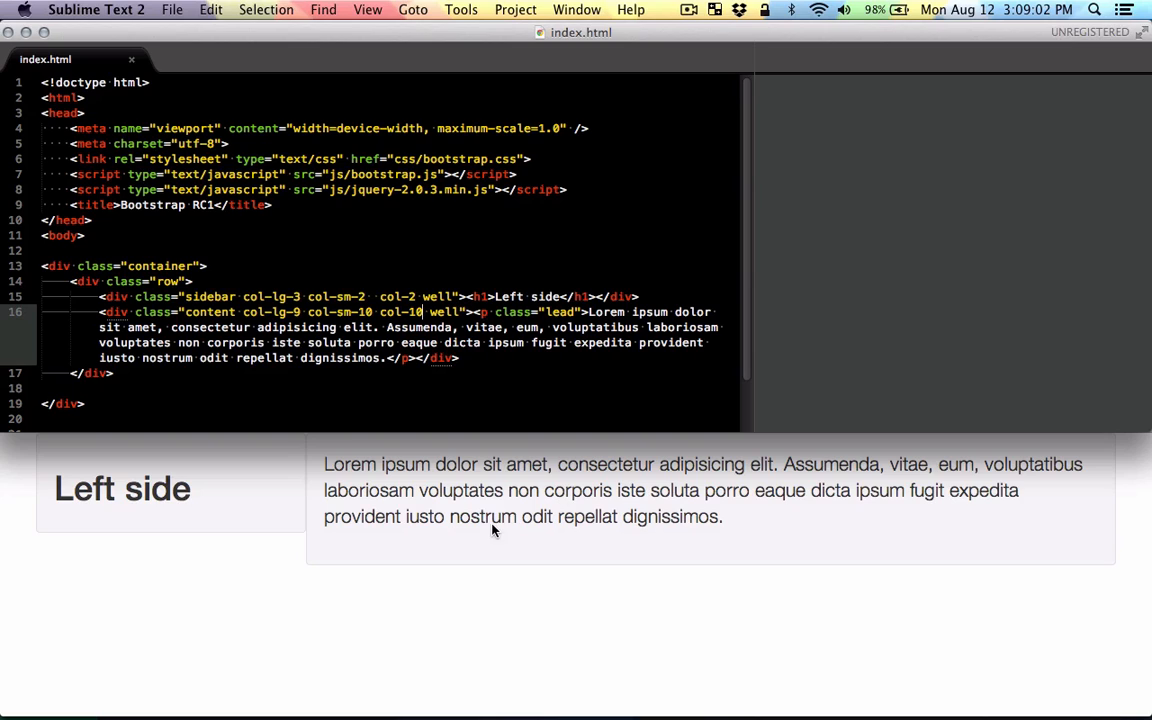